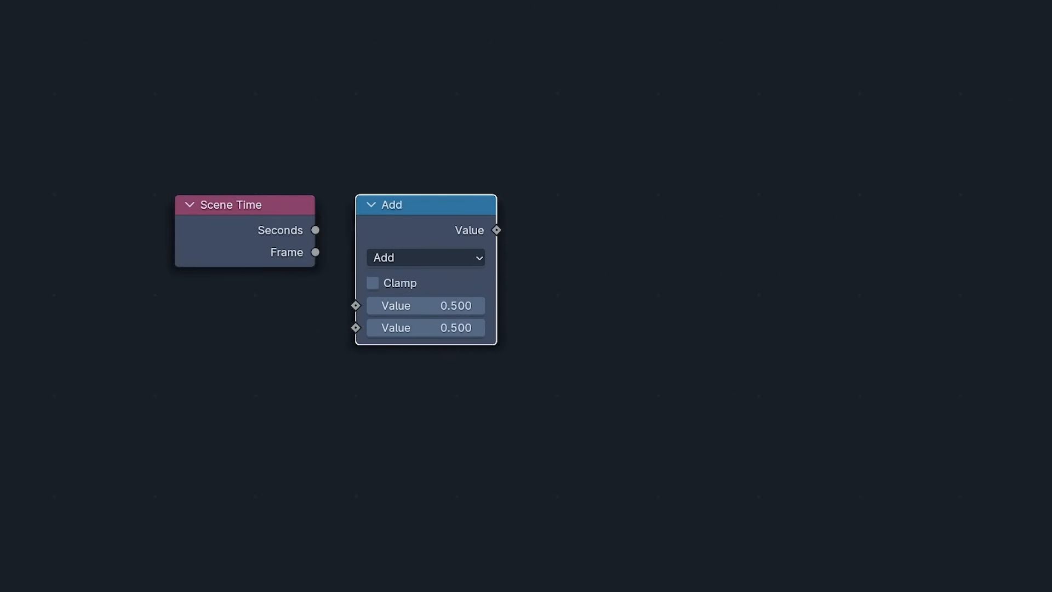
# - Set the Math node to Ping-Pong and edit the Map Range To Max toward 1800
pyautogui.click(425, 257)
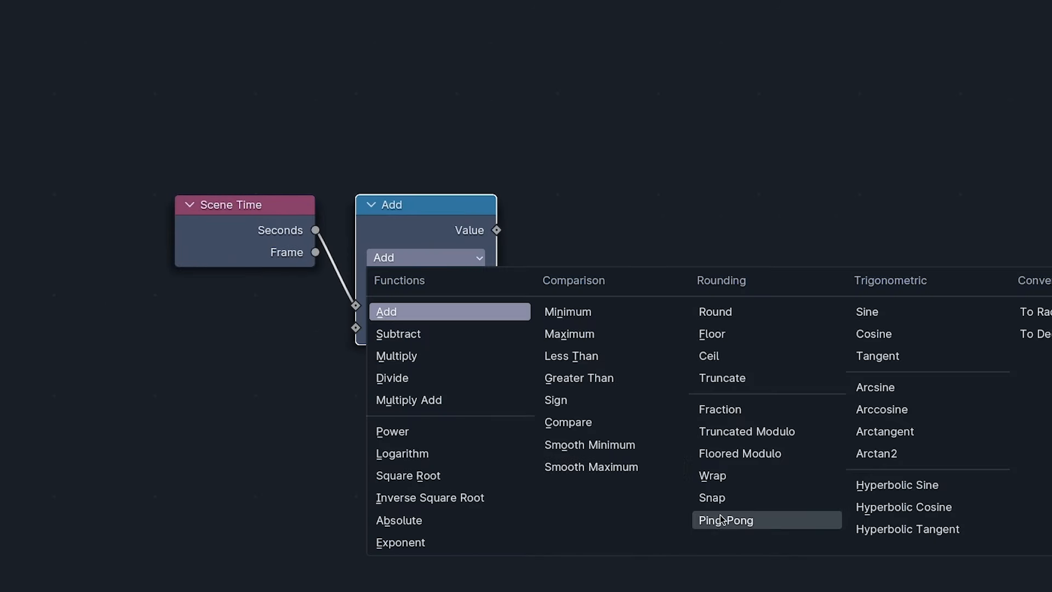
pyautogui.click(726, 519)
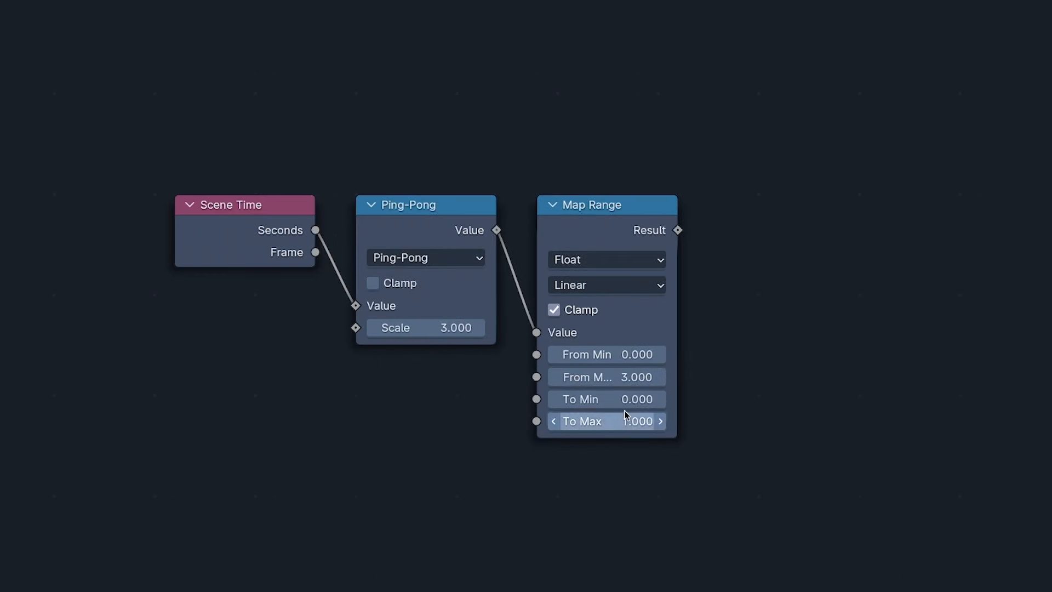
pyautogui.click(605, 285)
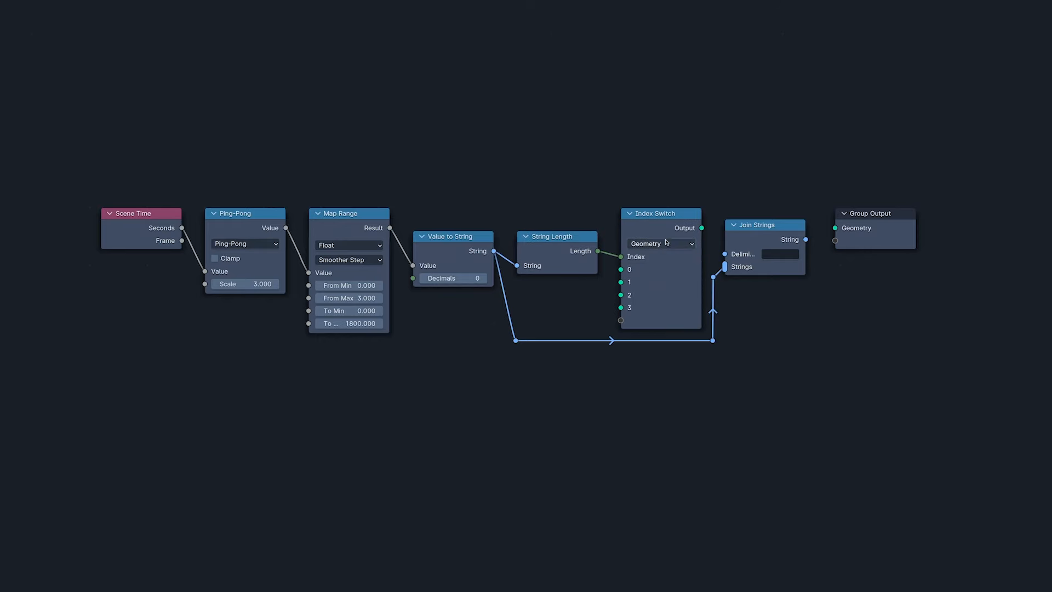
# - Add a Store Named Attribute node before Group Output, set to the Instance domain
pyautogui.click(660, 243)
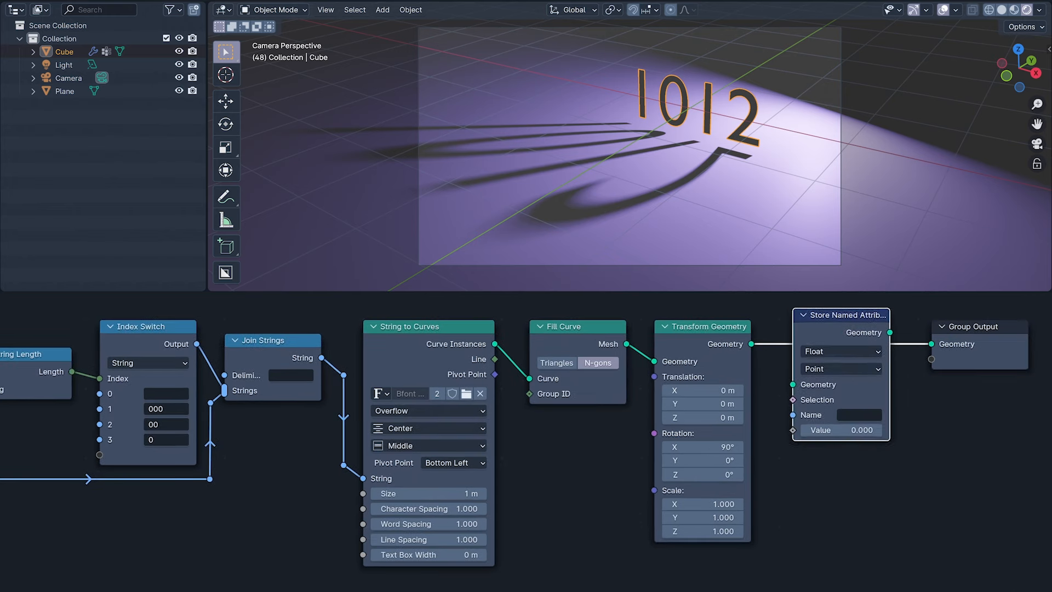
pyautogui.click(840, 368)
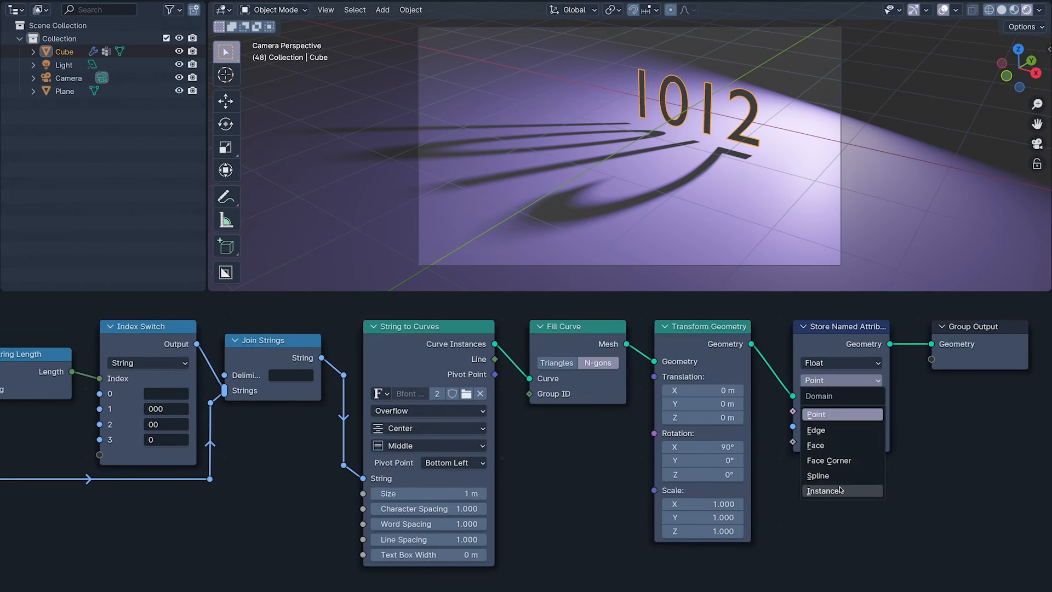
pyautogui.click(826, 490)
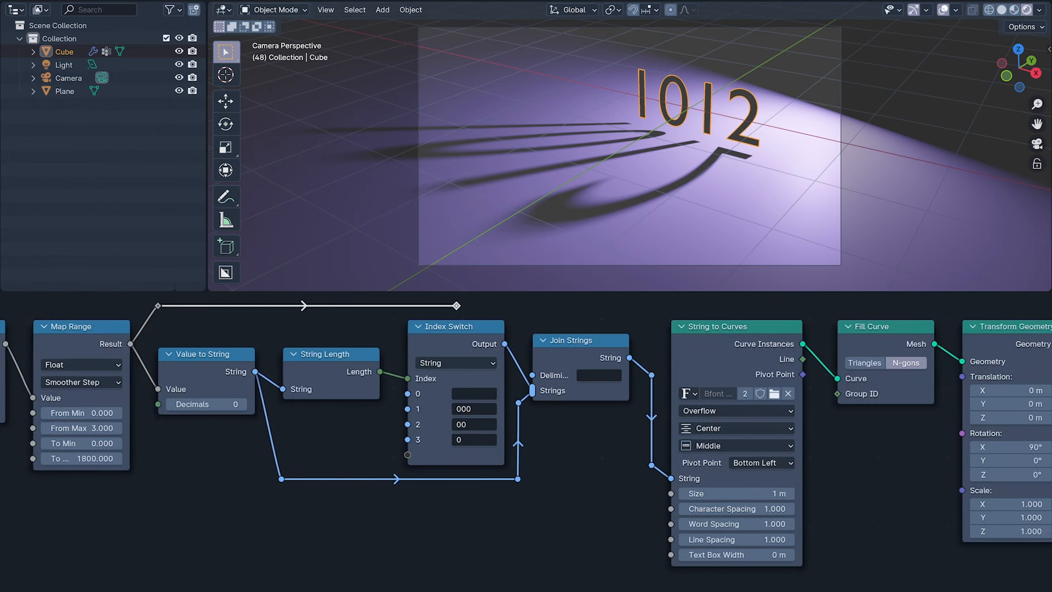
pyautogui.hscroll(3)
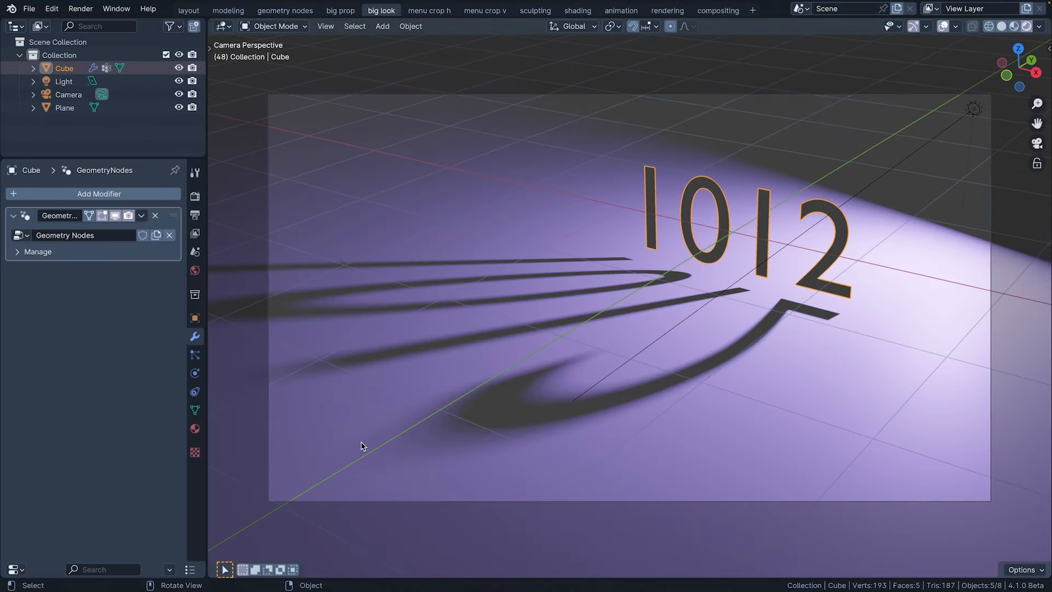
# - Add a mesh cube from the Add menu and enter Edit Mode on it
pyautogui.click(382, 27)
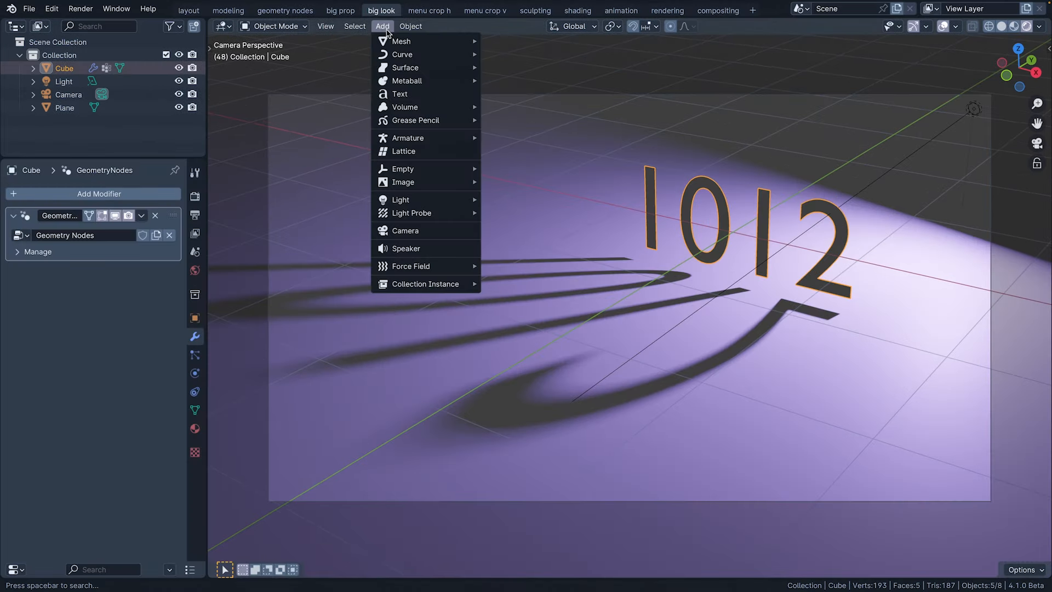
pyautogui.click(401, 41)
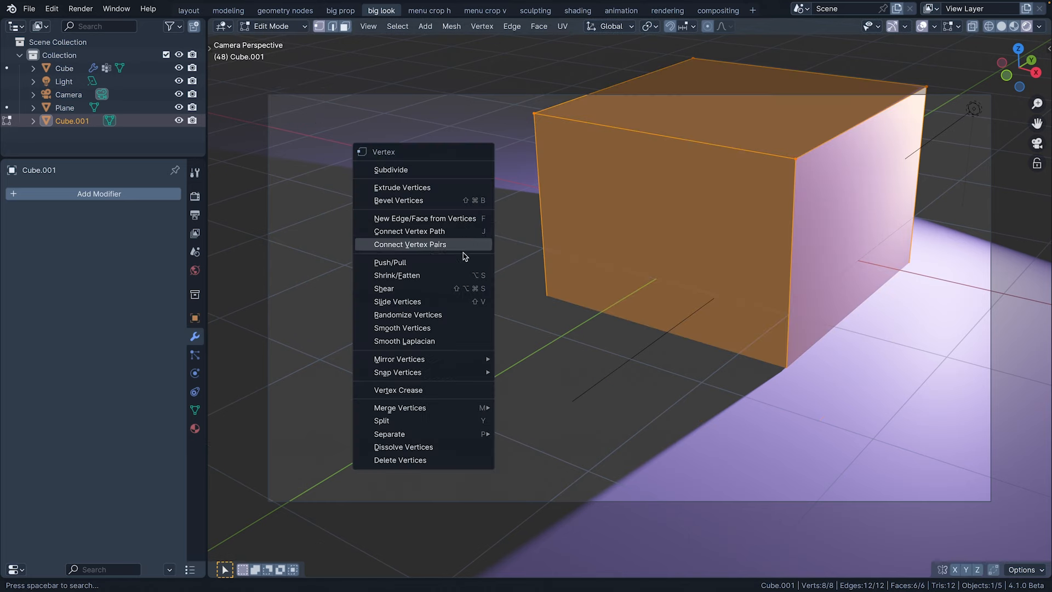
pyautogui.press('Tab')
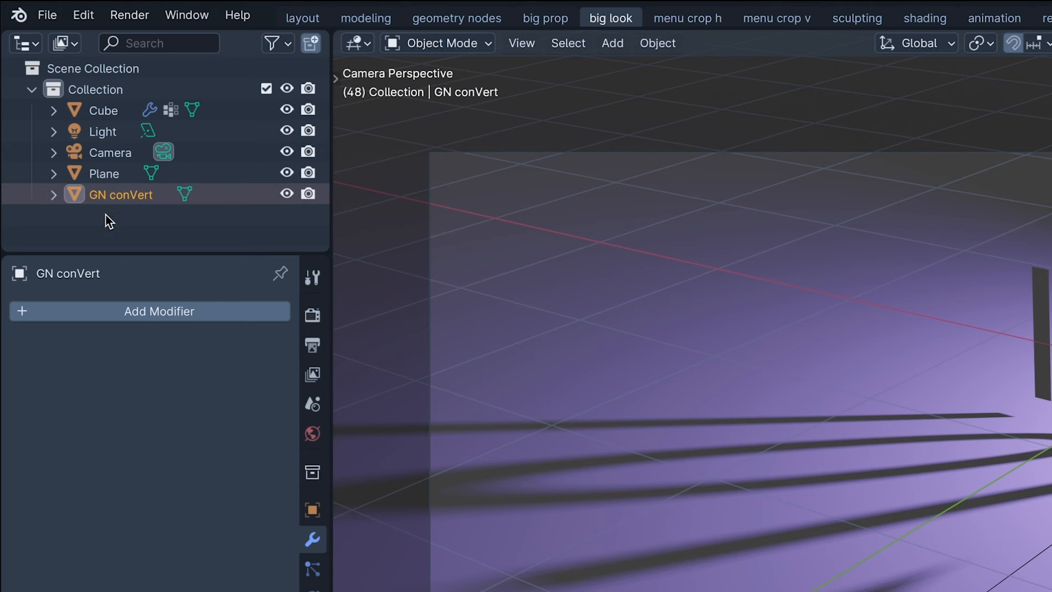
pyautogui.moveTo(110, 231)
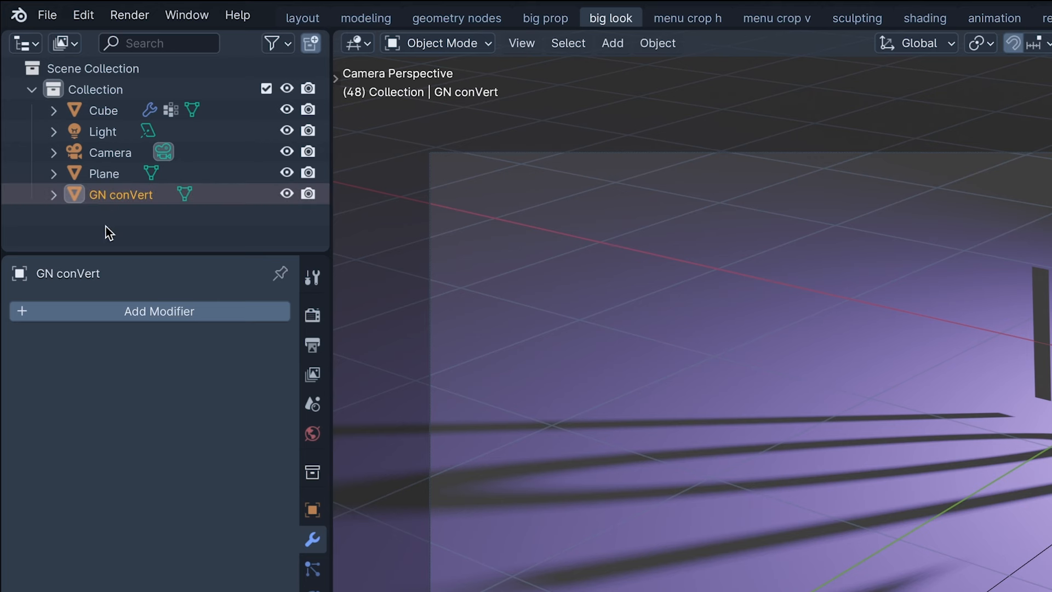
# - Add a Geometry Nodes modifier to GN conVert and start building its node tree
pyautogui.click(159, 310)
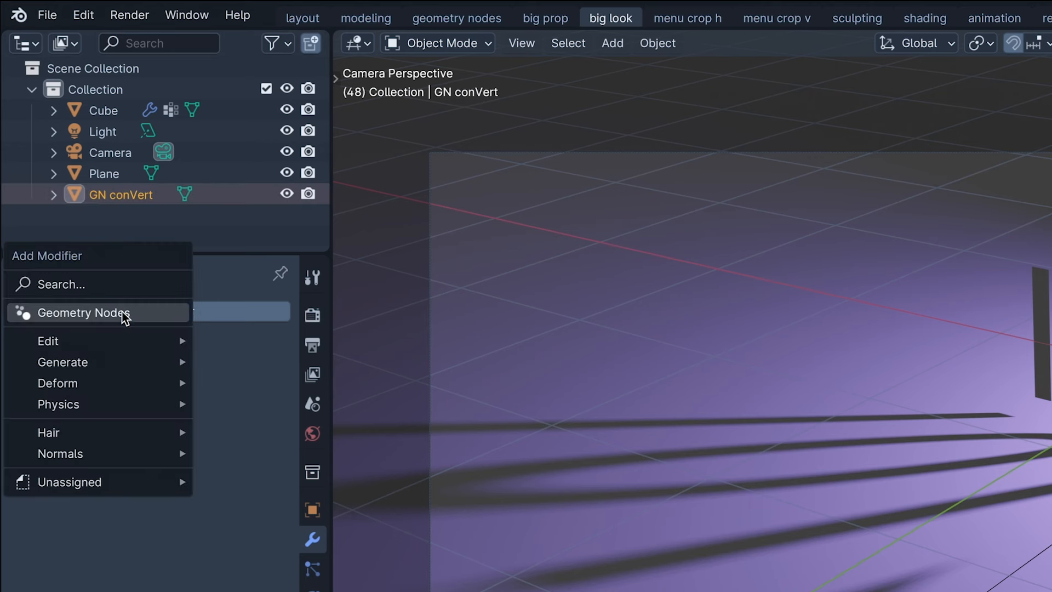
pyautogui.click(82, 313)
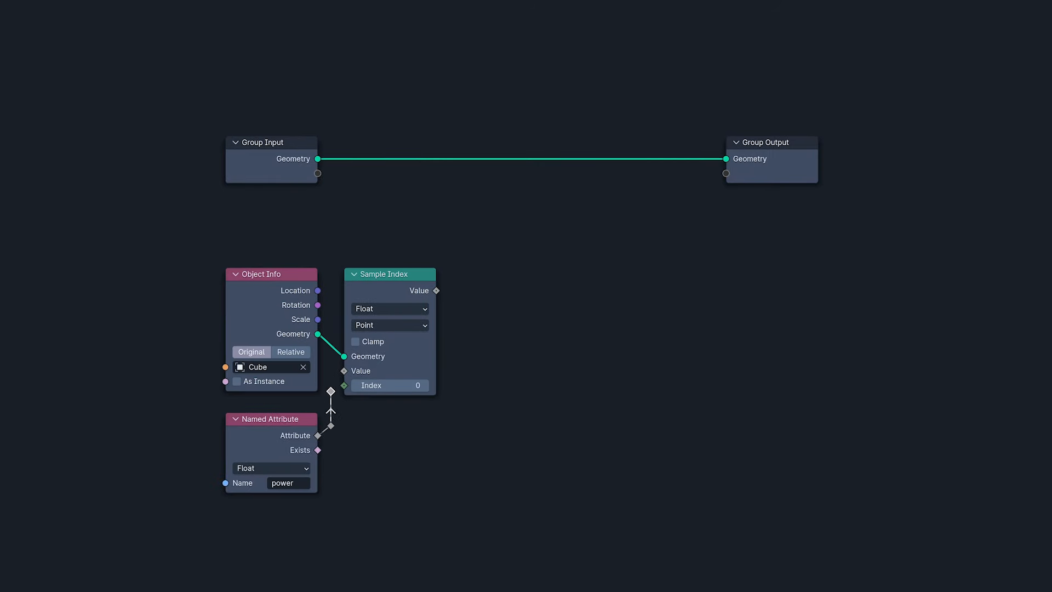
pyautogui.click(389, 325)
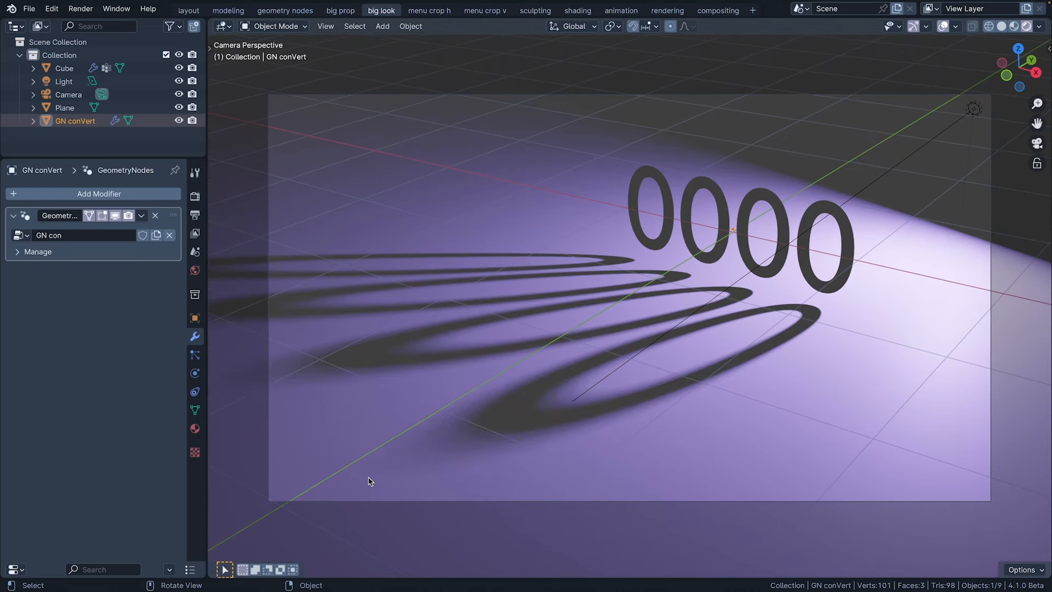
# - Add an empty and rename it GN driver
pyautogui.click(382, 25)
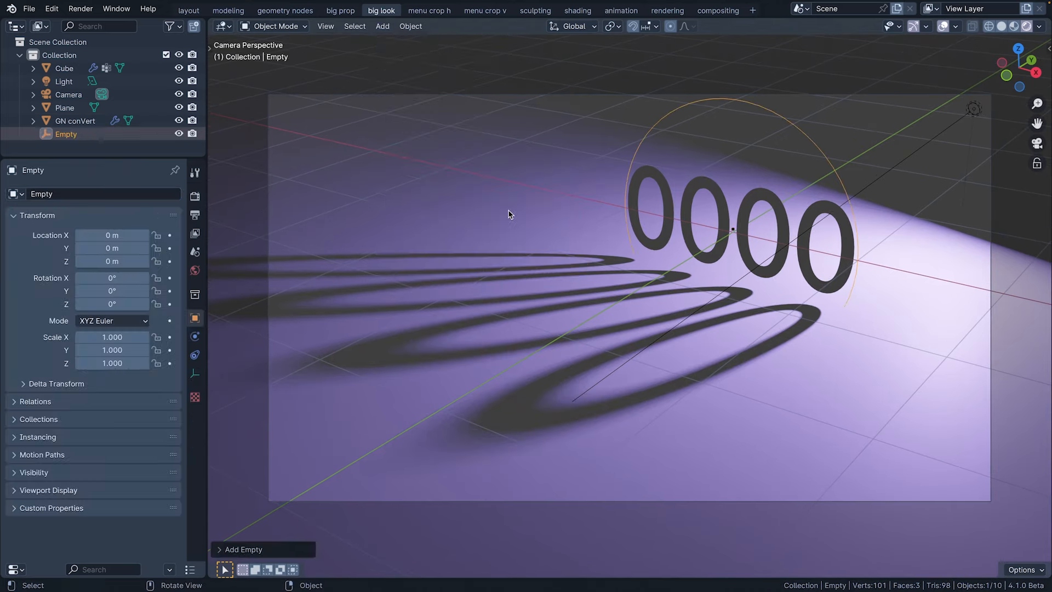
pyautogui.doubleClick(66, 133)
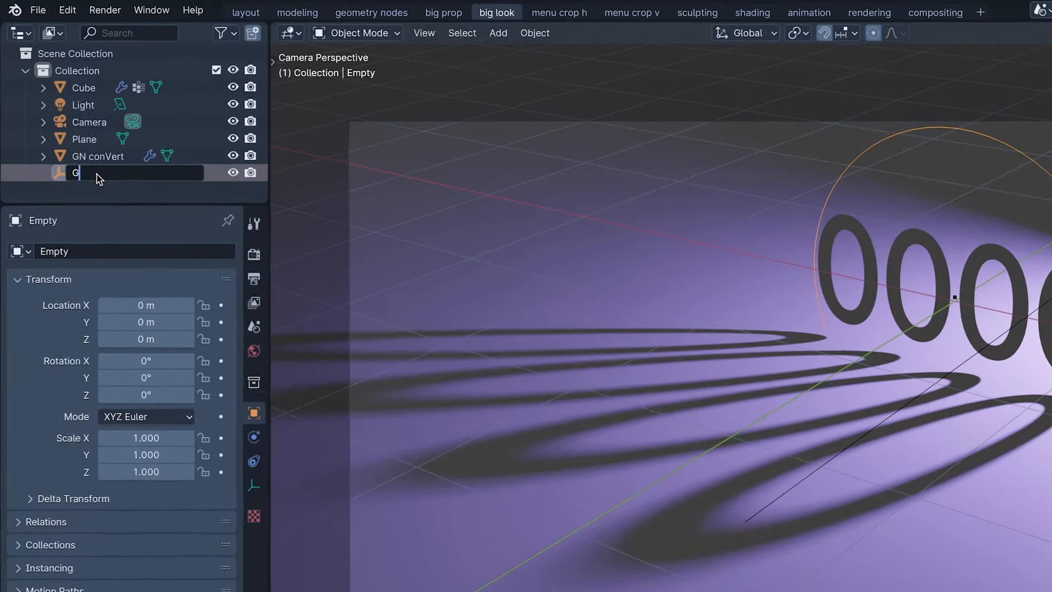
pyautogui.write('GN driver')
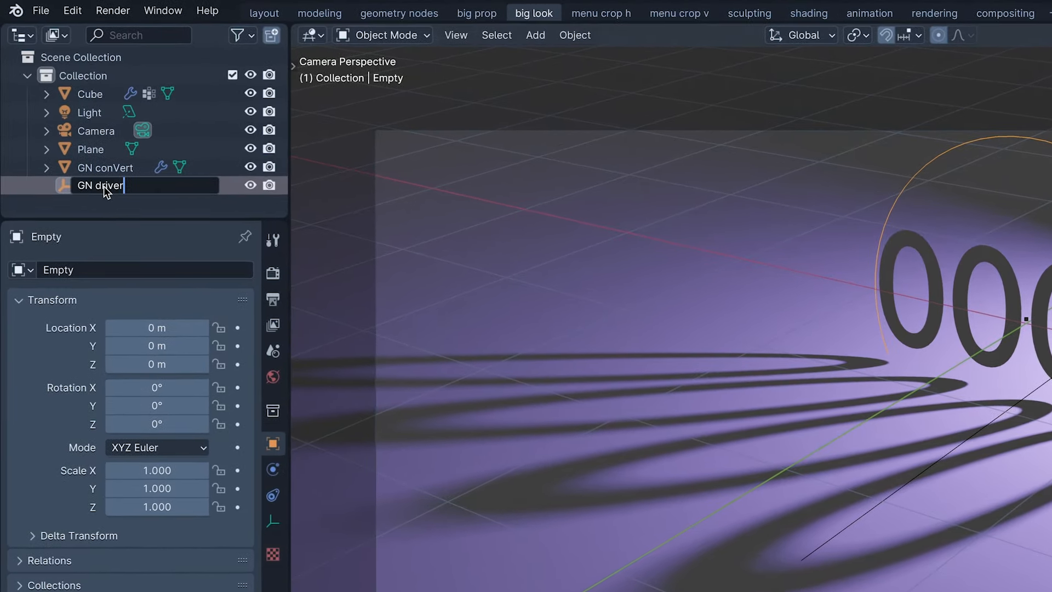
pyautogui.press('Return')
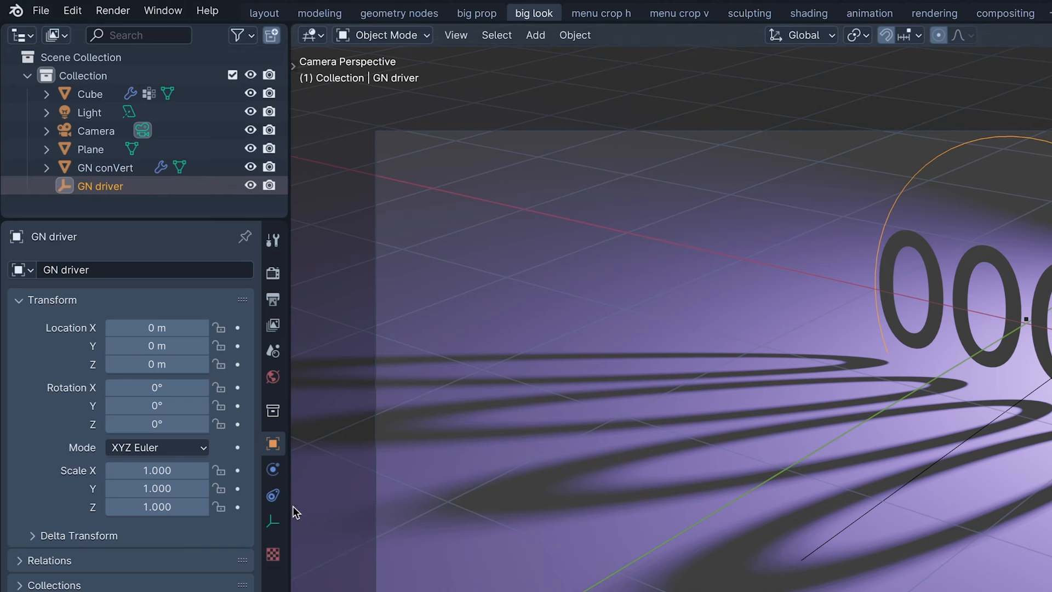
# - Give GN driver a Copy Location constraint targeting GN conVert
pyautogui.click(273, 495)
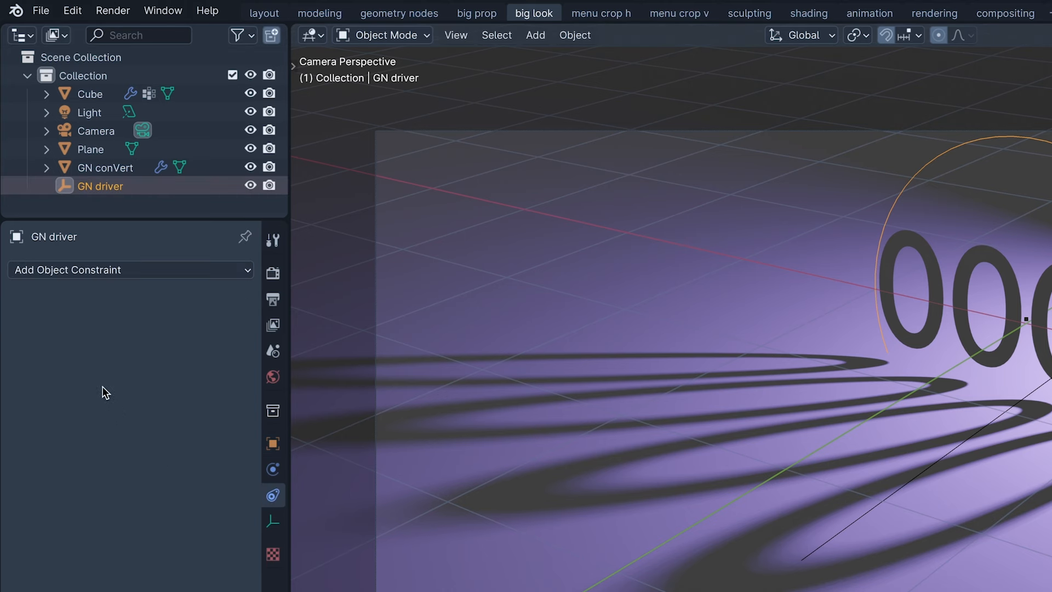
pyautogui.click(131, 269)
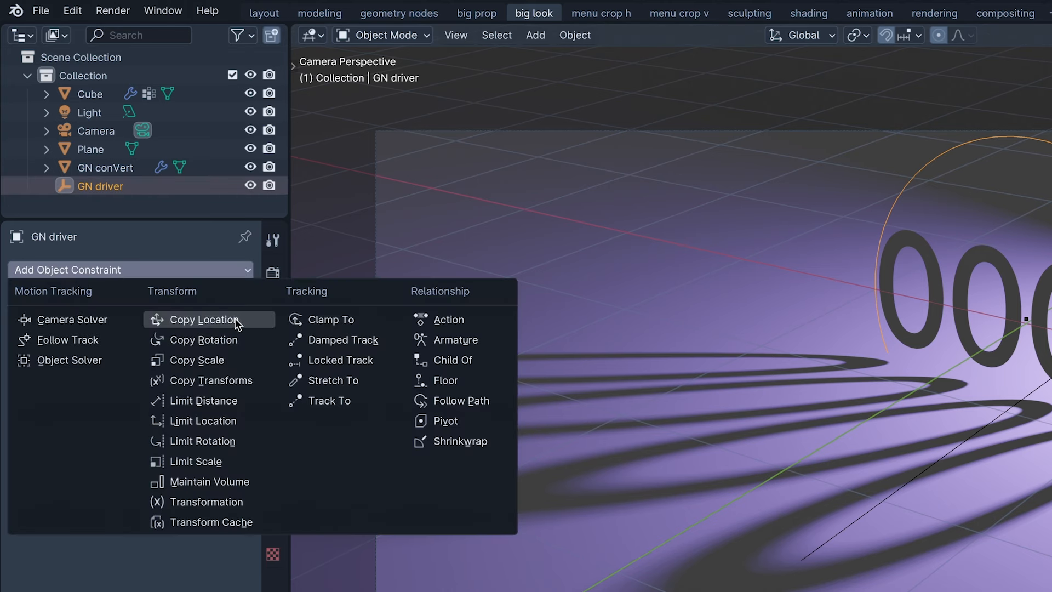
pyautogui.click(204, 319)
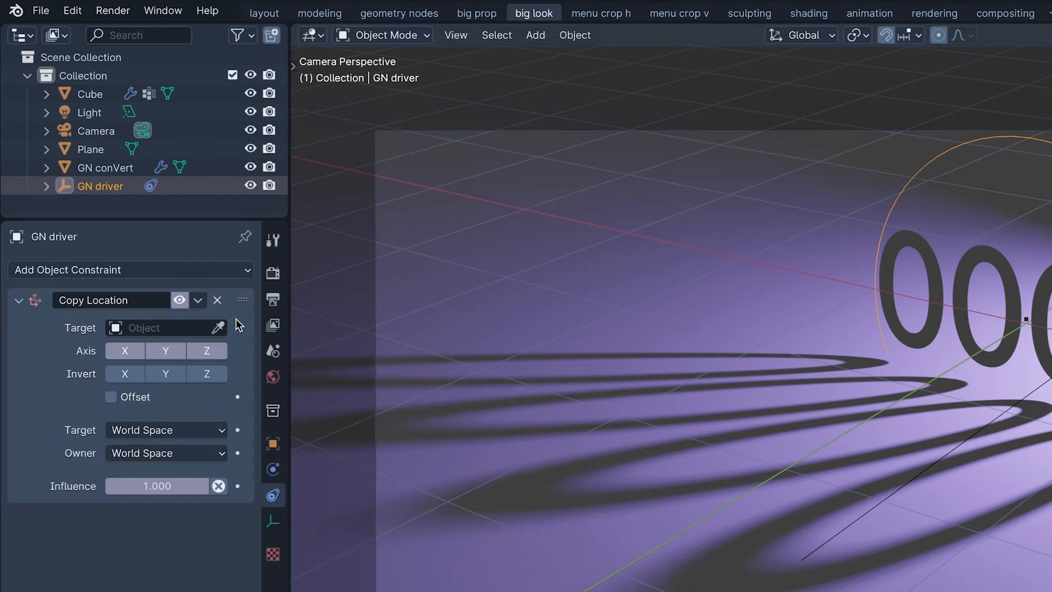
pyautogui.click(161, 328)
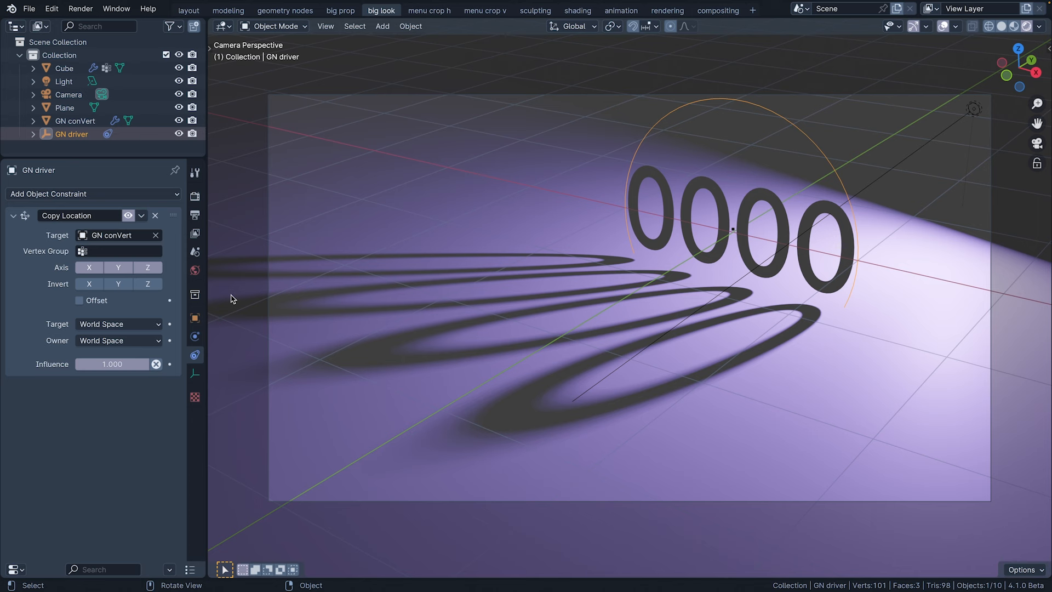
# - In Edit Mode, create a vertex group named power vg on GN conVert
pyautogui.click(275, 25)
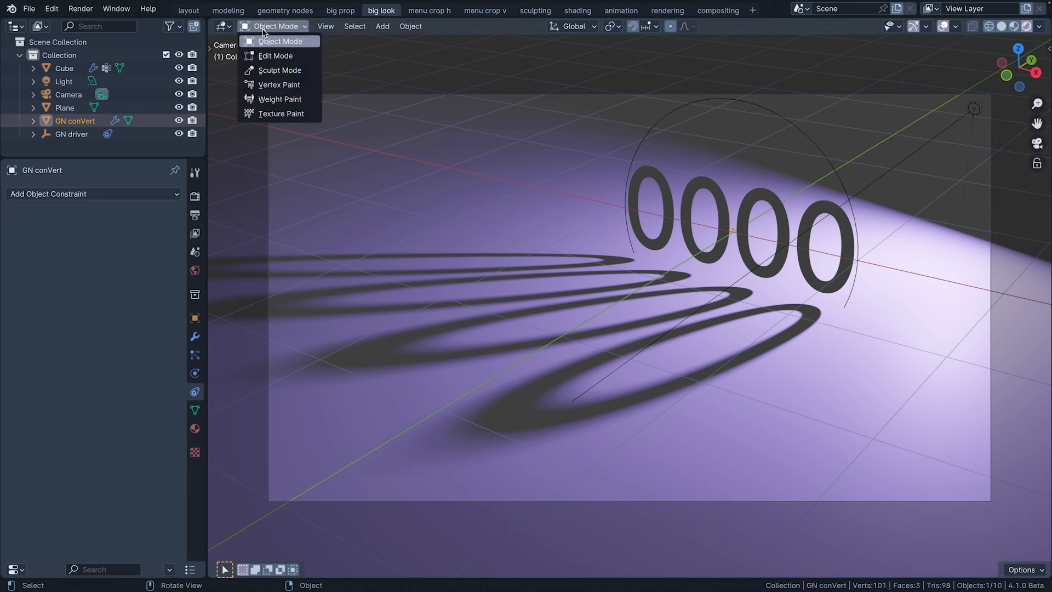
pyautogui.click(275, 56)
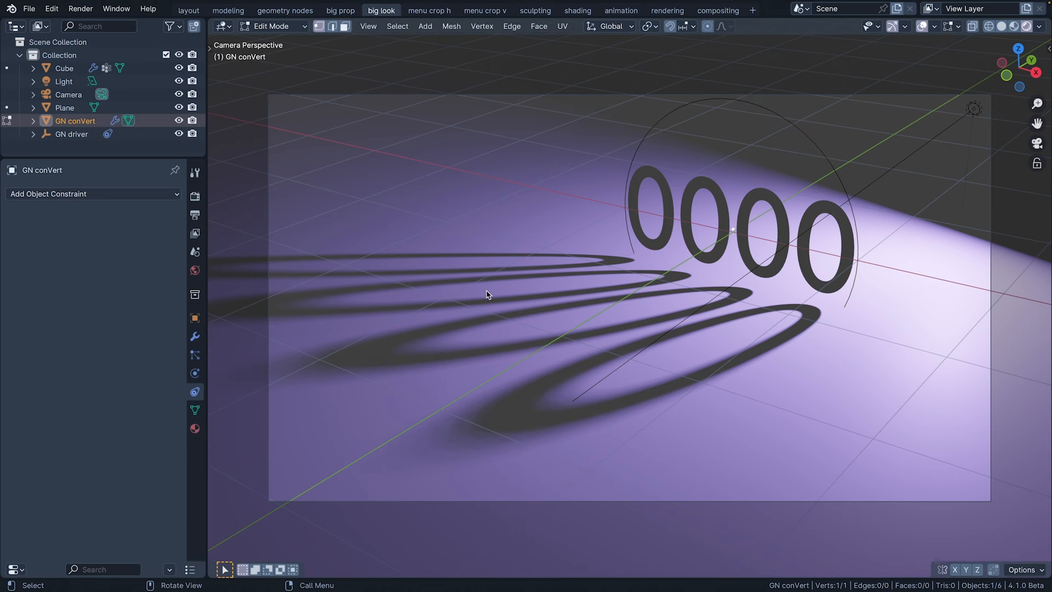
pyautogui.moveTo(738, 238)
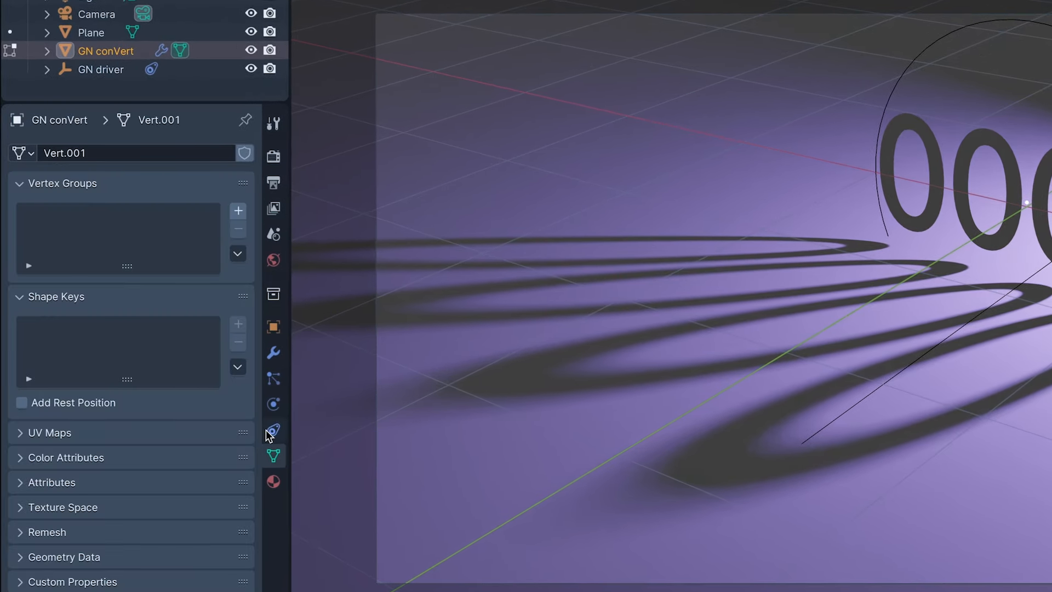
pyautogui.click(237, 210)
pyautogui.write('pow')
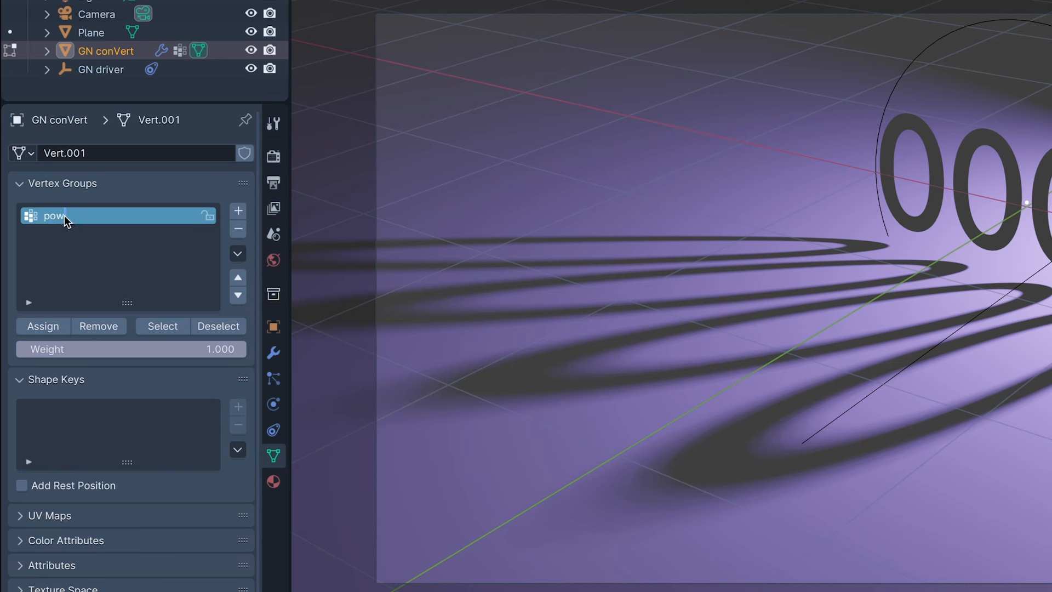
pyautogui.write('er vg')
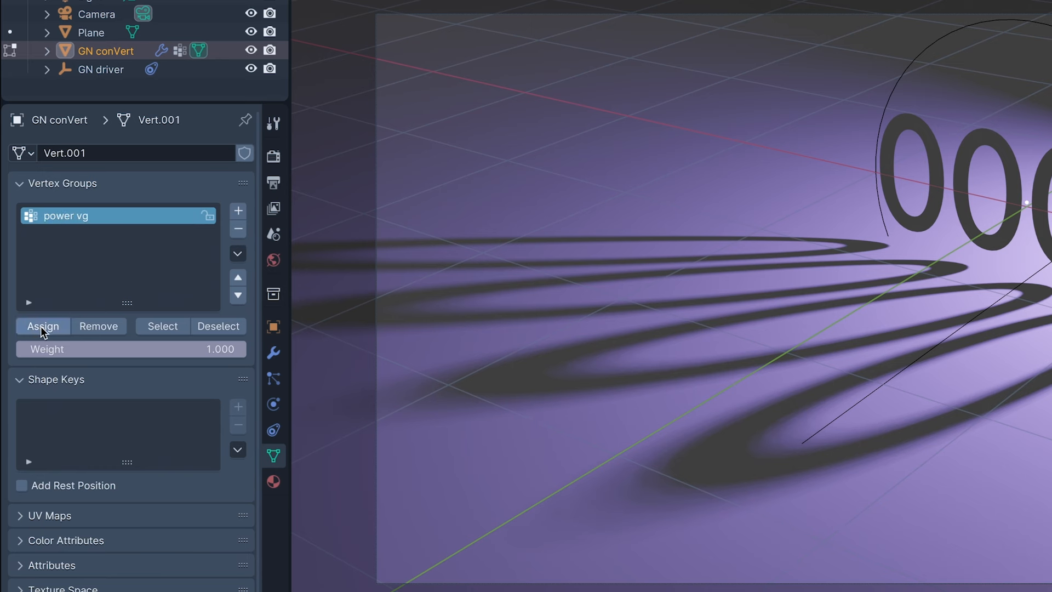
pyautogui.moveTo(42, 326)
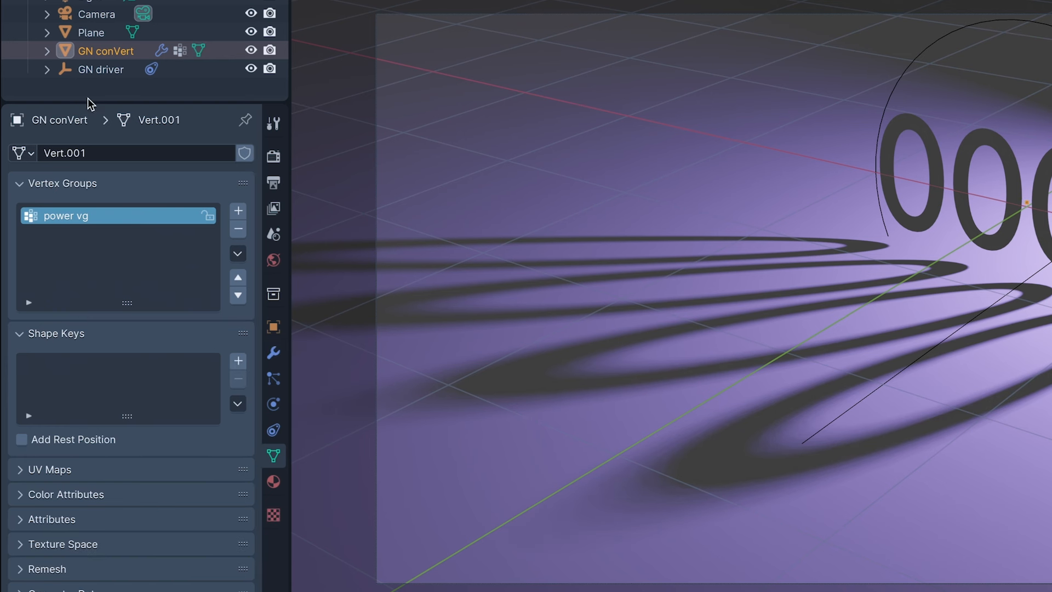
# - Point GN driver's Copy Location at vertex group power vg, then select the Light
pyautogui.click(99, 69)
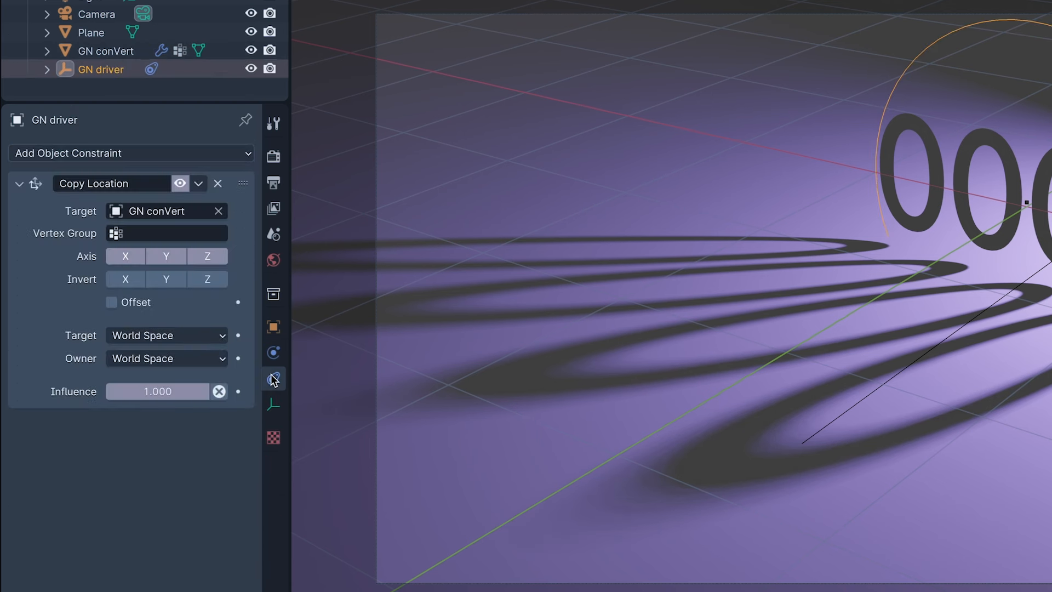
pyautogui.click(168, 232)
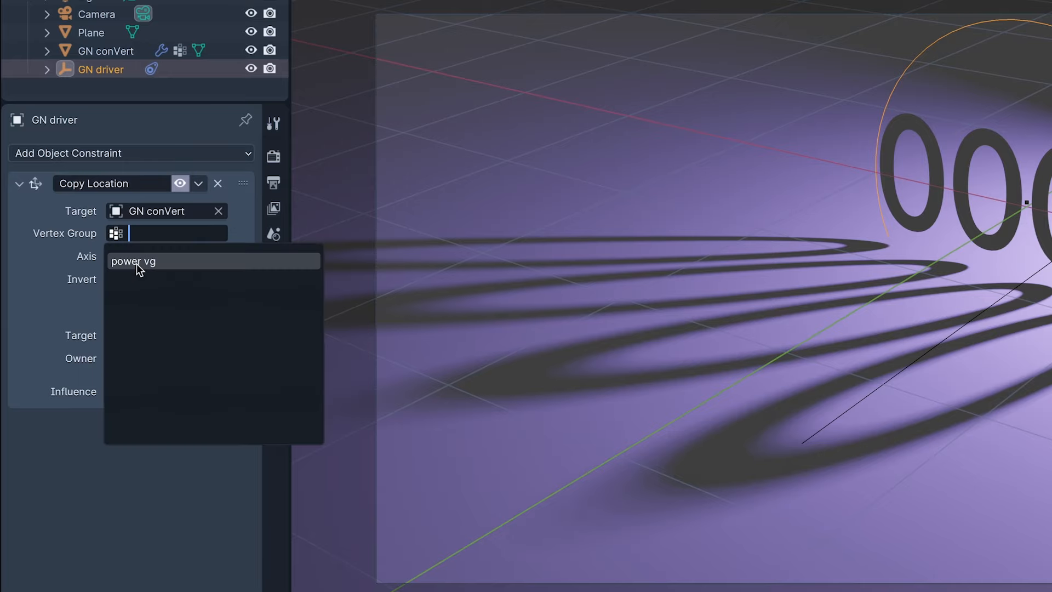
pyautogui.click(134, 261)
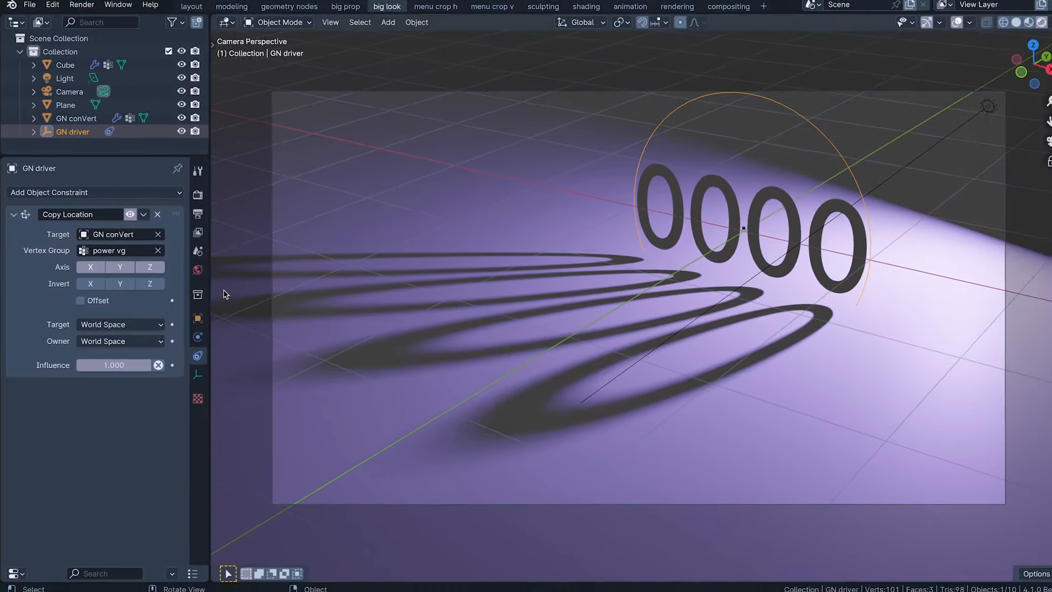
pyautogui.press('Space')
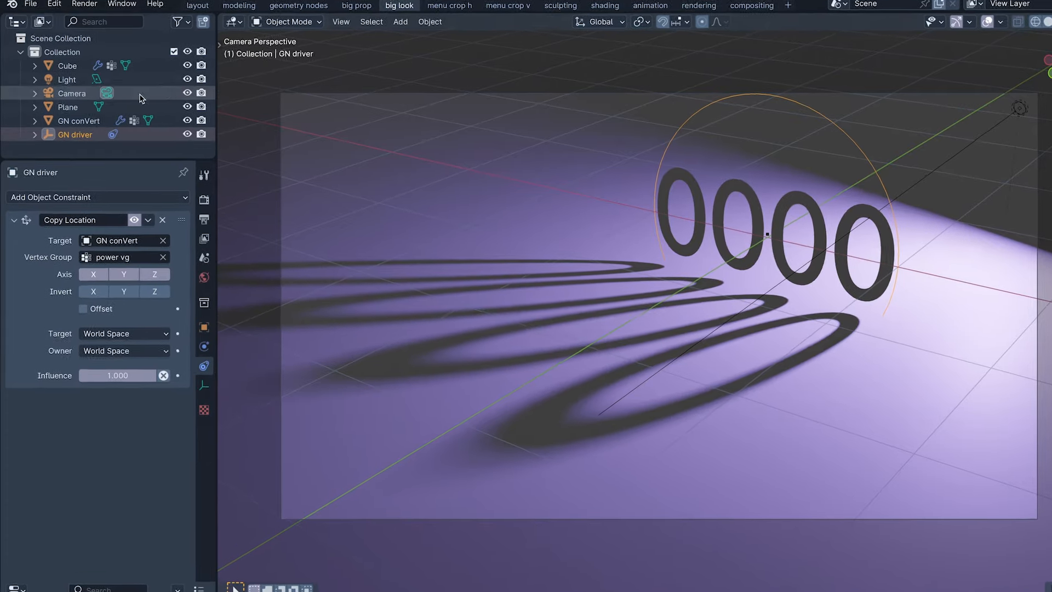
pyautogui.click(65, 64)
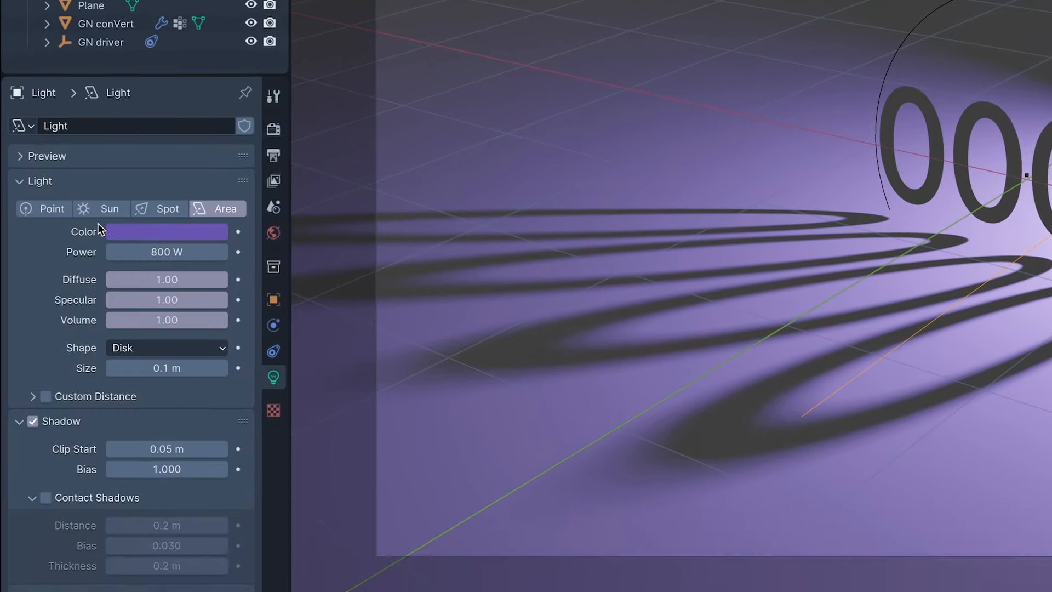
# - Add a driver to the light's Power reading the object's Y Scale
pyautogui.rightClick(166, 252)
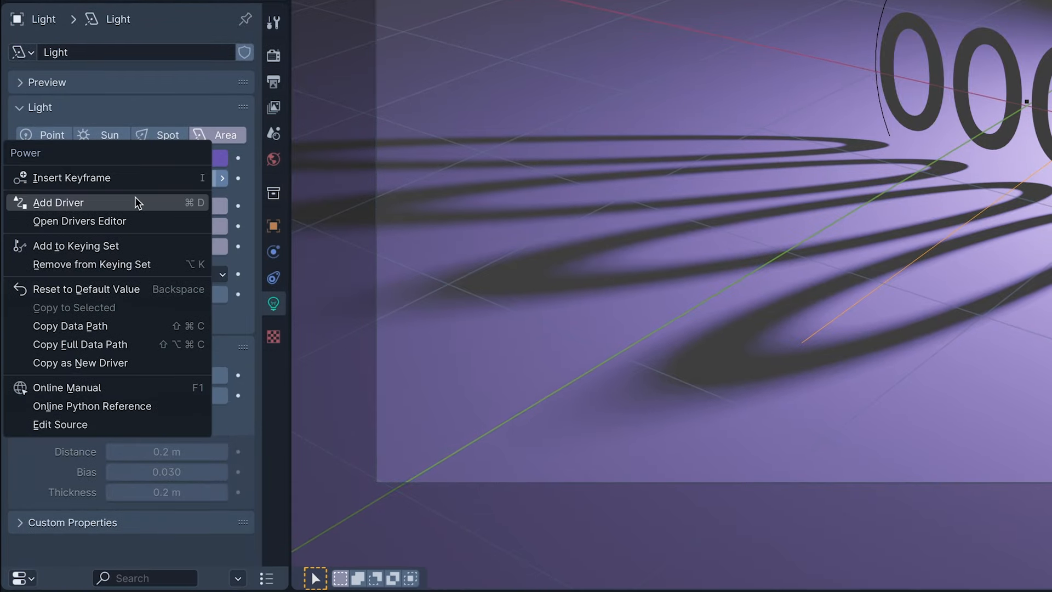
pyautogui.click(59, 203)
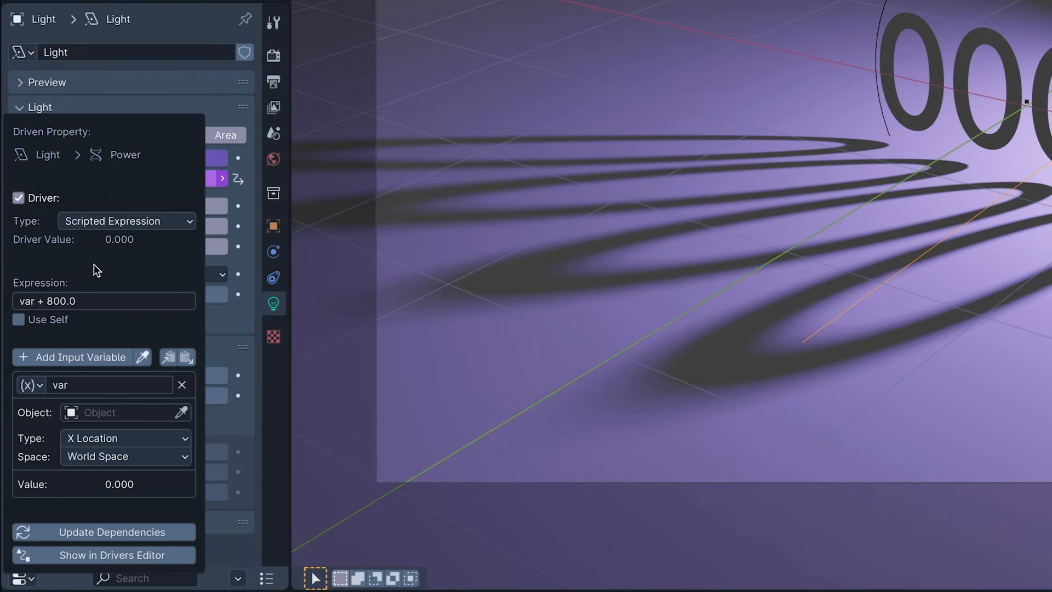
pyautogui.moveTo(52, 345)
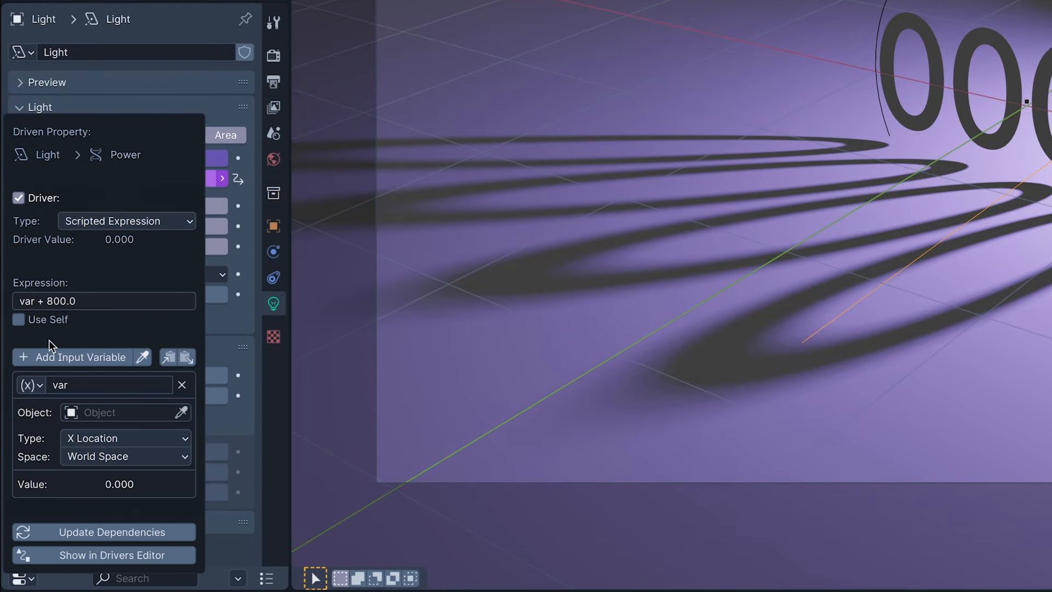
pyautogui.click(124, 412)
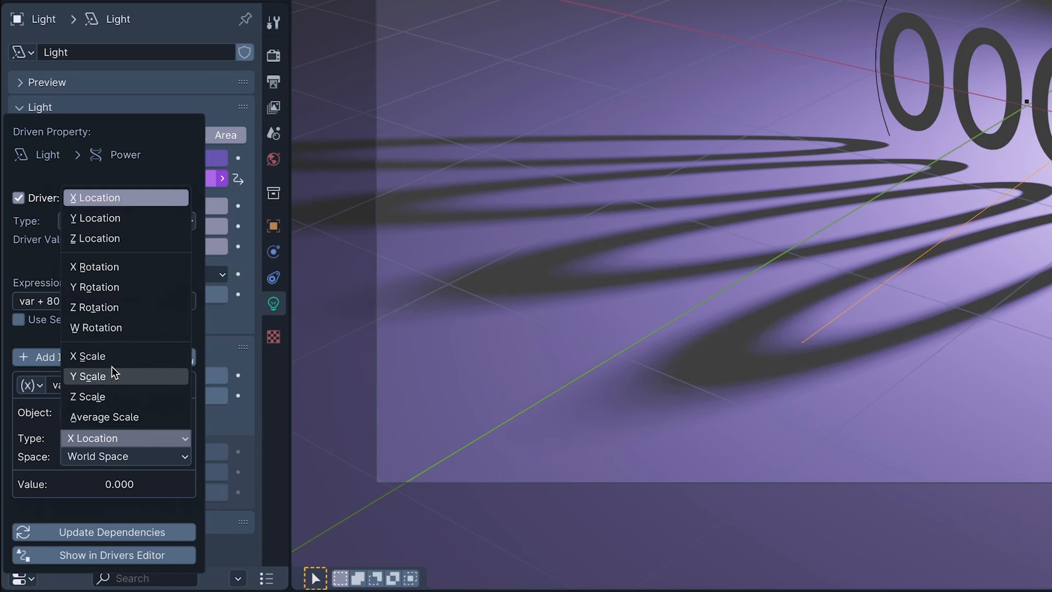
pyautogui.click(94, 238)
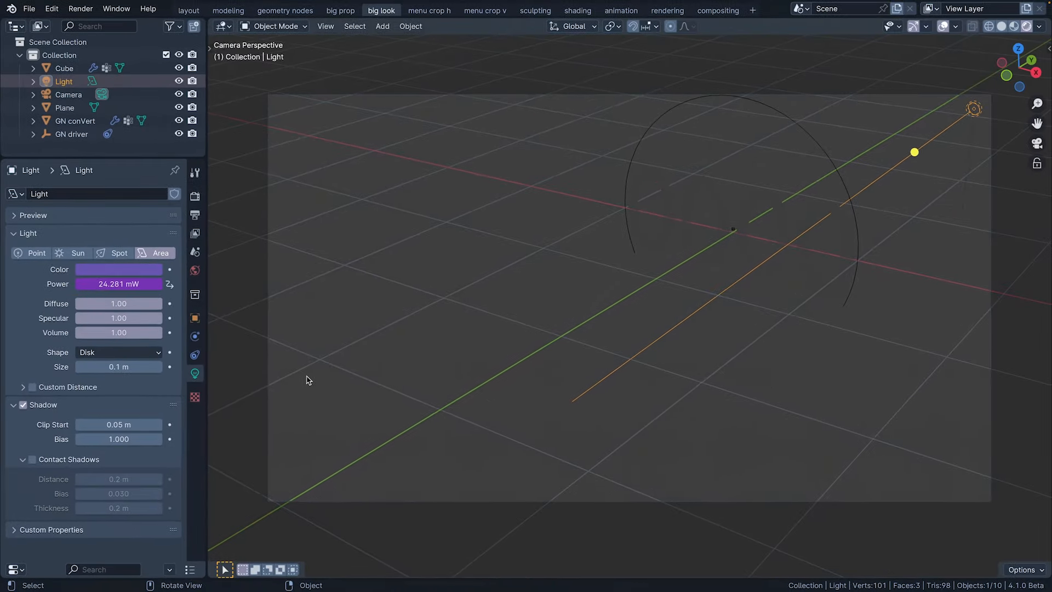
# - Play the animation and reselect GN conVert to check the driven light
pyautogui.press('space')
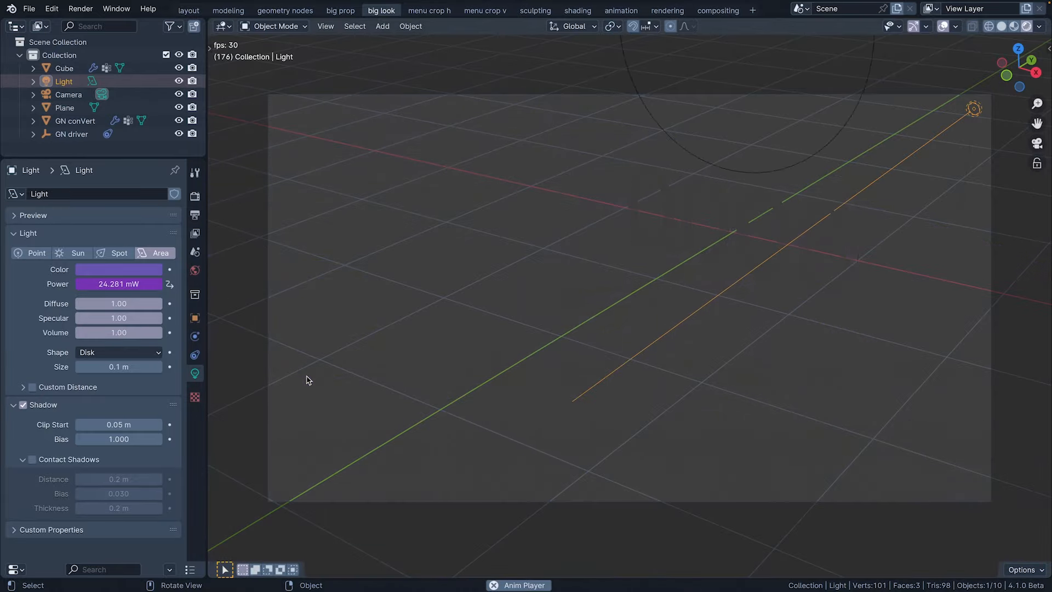
pyautogui.click(285, 10)
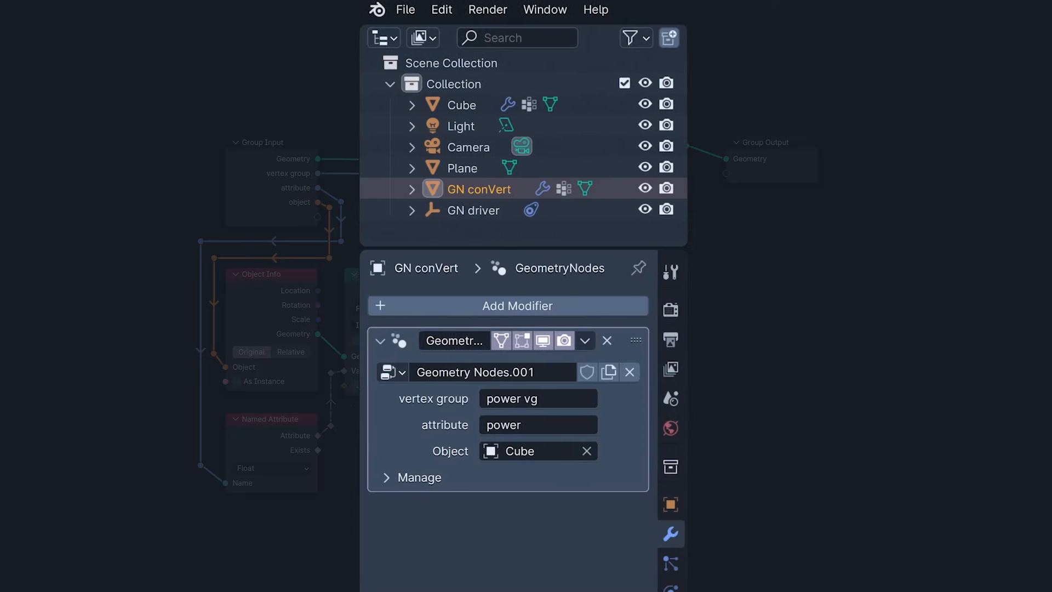
# - Rename GN conVert's geometry node group and switch to the room scene
pyautogui.doubleClick(493, 371)
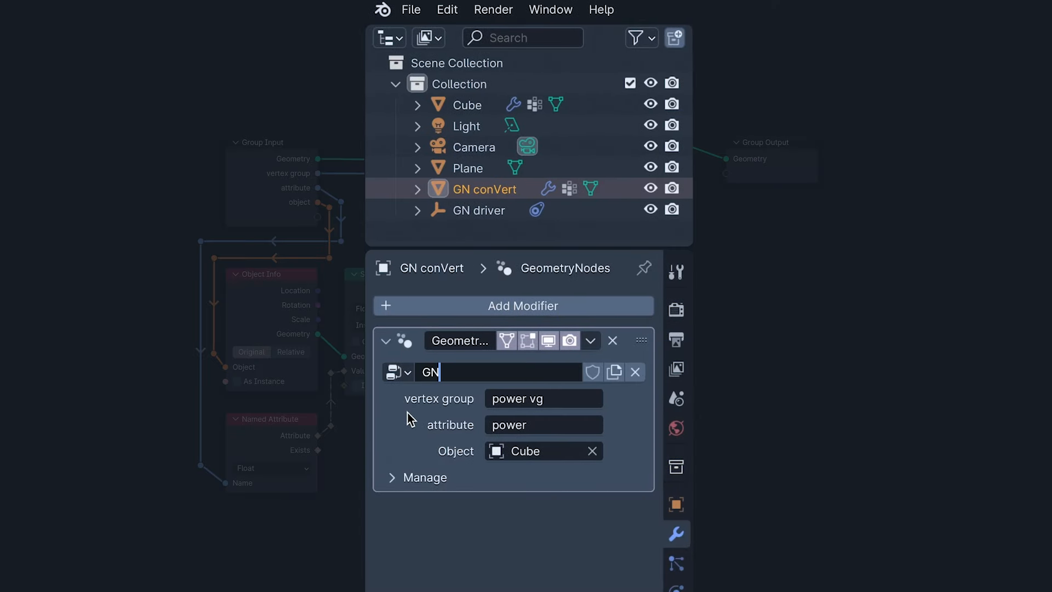
pyautogui.click(411, 10)
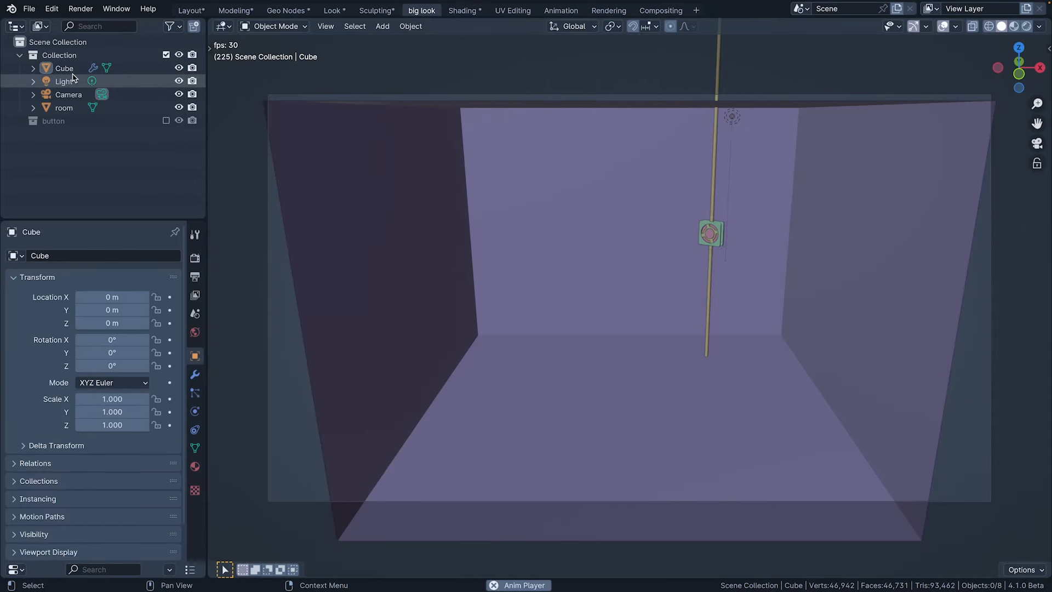
# - Select the Cube and show its button geometry nodes in a node editor area
pyautogui.click(221, 26)
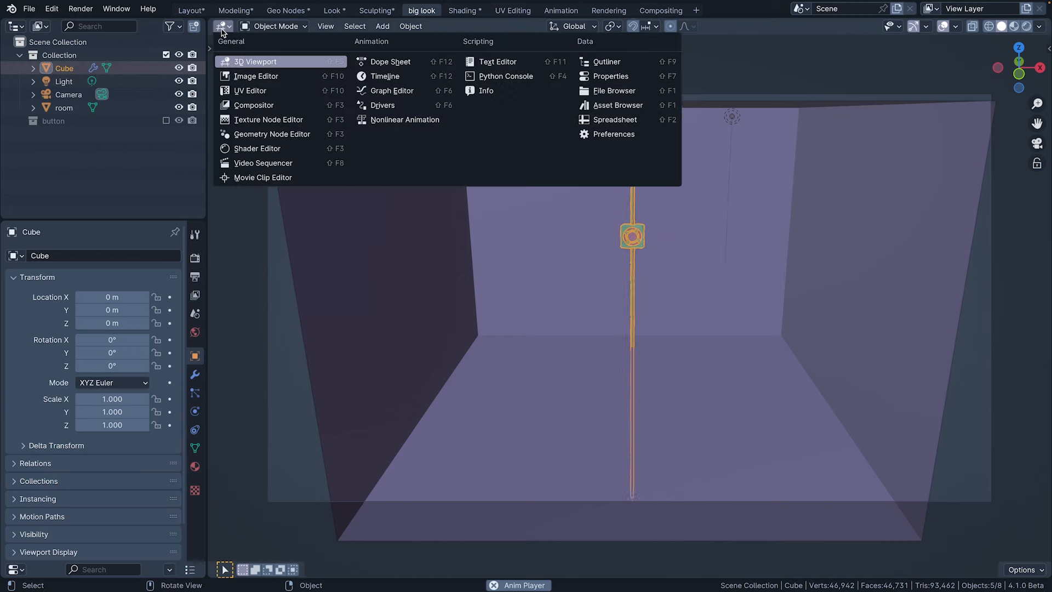
pyautogui.click(271, 133)
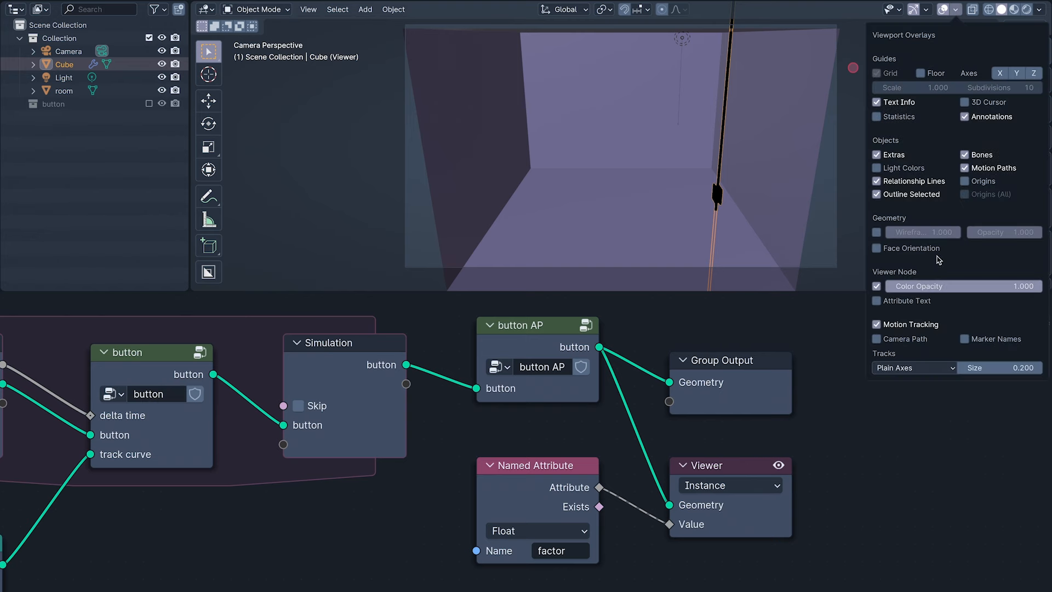
pyautogui.moveTo(889, 315)
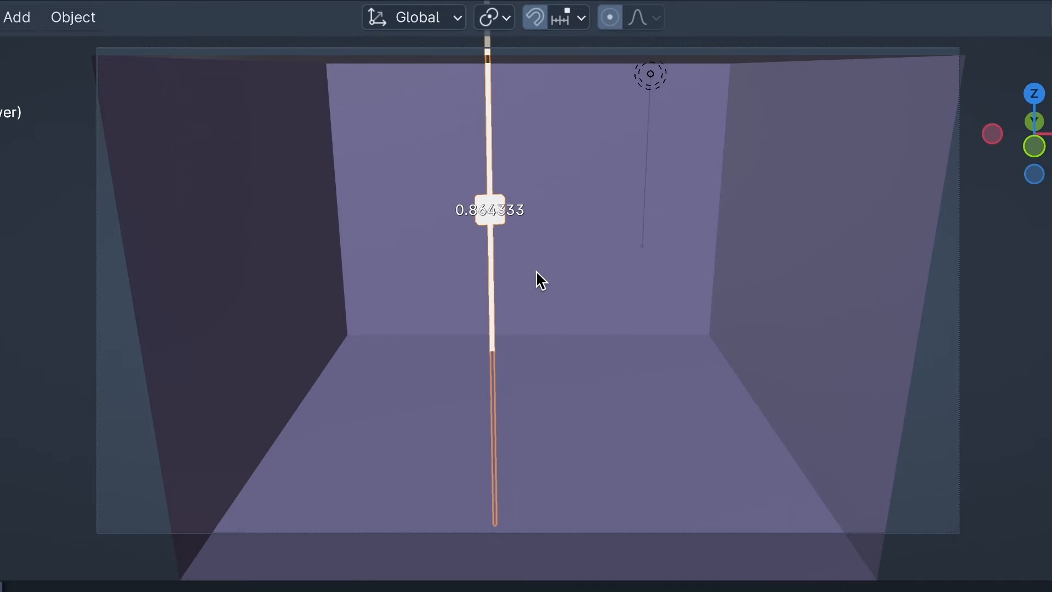
pyautogui.moveTo(676, 57)
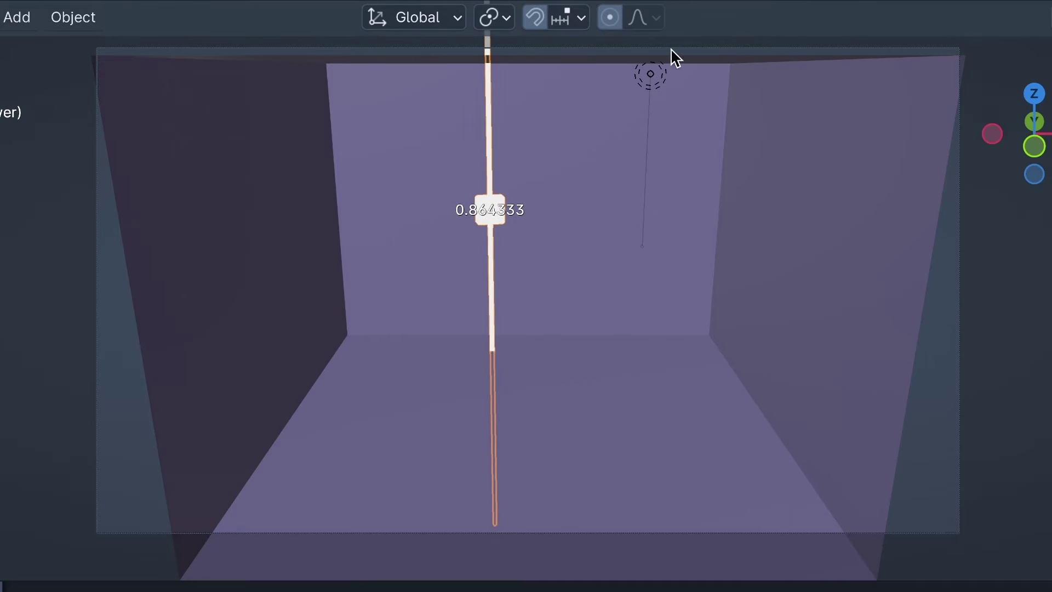
pyautogui.moveTo(625, 150)
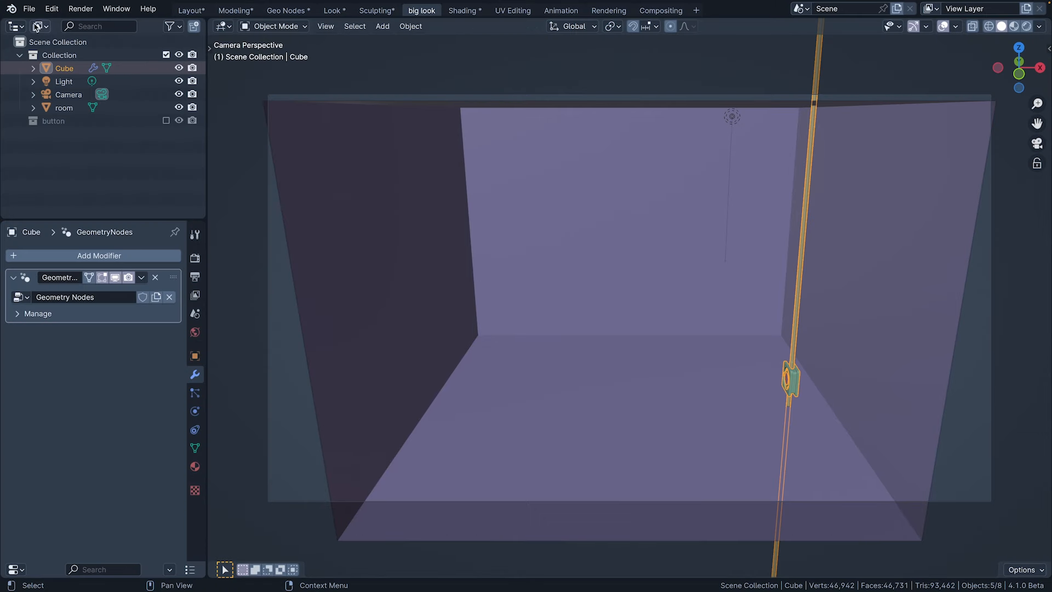
# - Append the GN driver and GN conVert objects from GN conVert.blend > Object
pyautogui.click(29, 9)
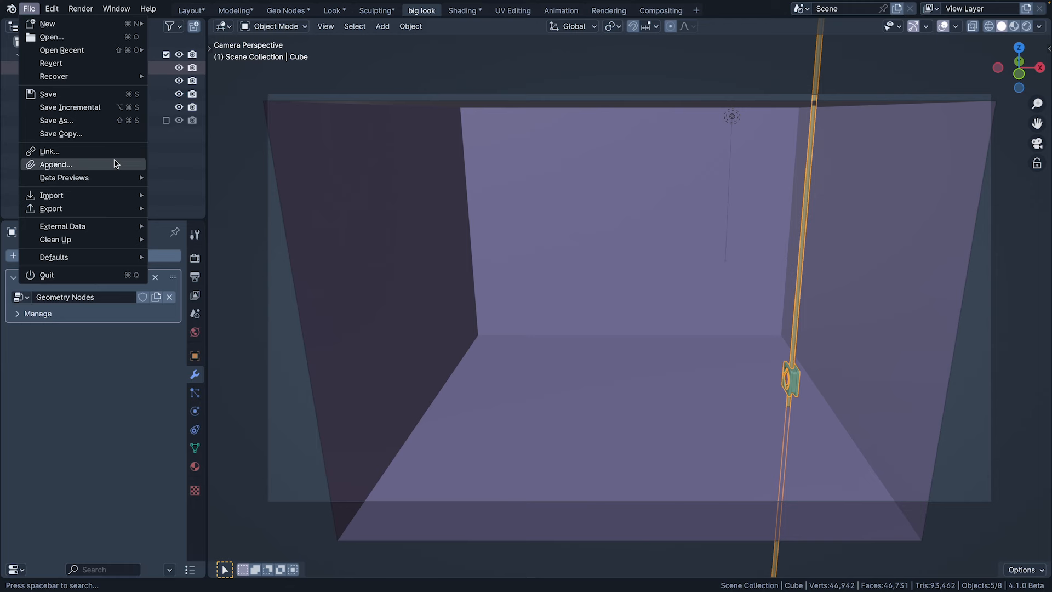
pyautogui.click(54, 164)
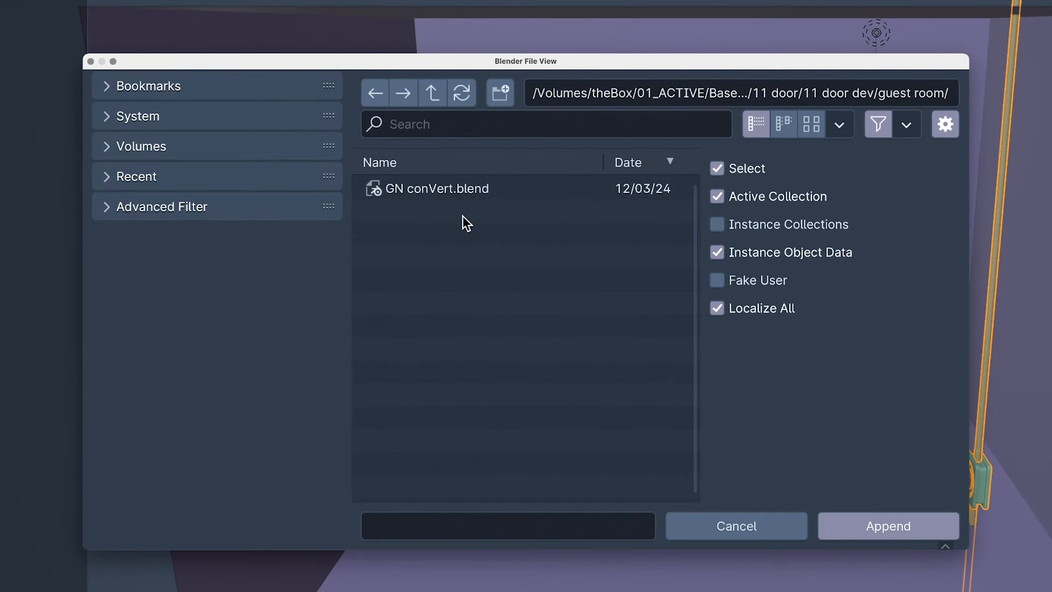
pyautogui.doubleClick(435, 189)
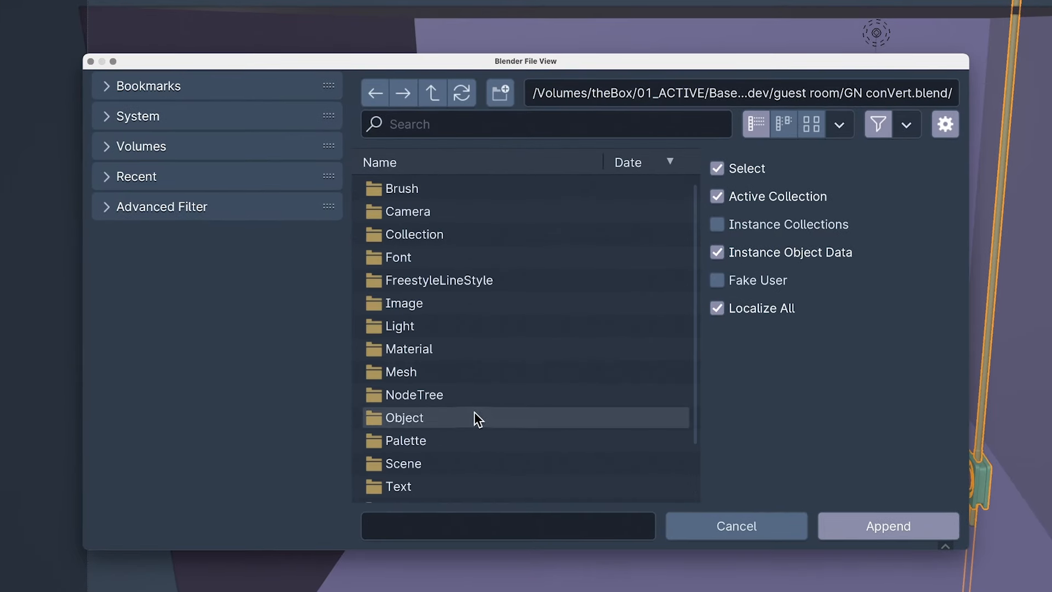
pyautogui.doubleClick(404, 418)
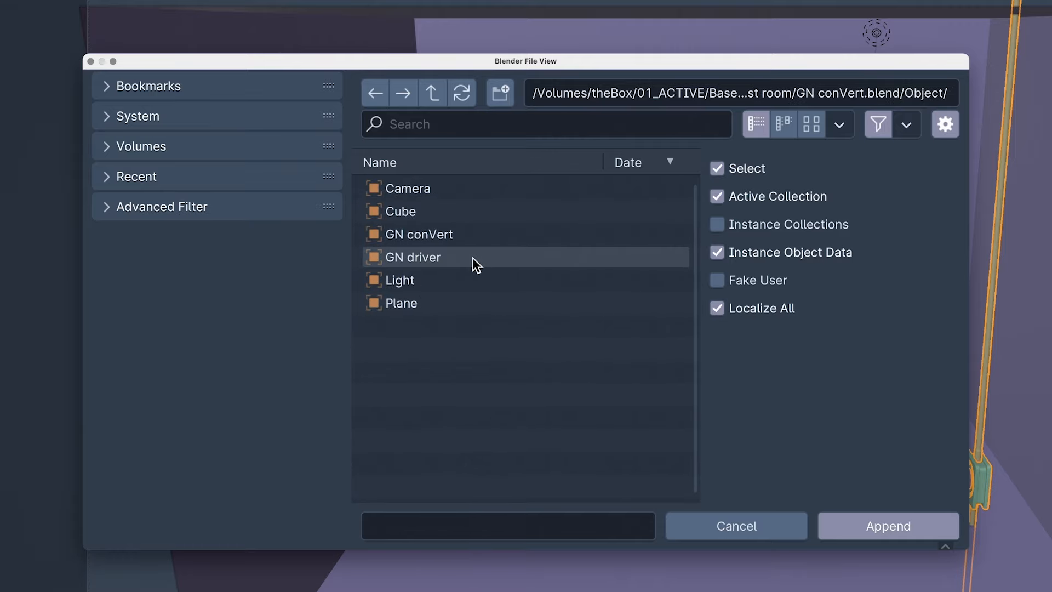
pyautogui.click(888, 524)
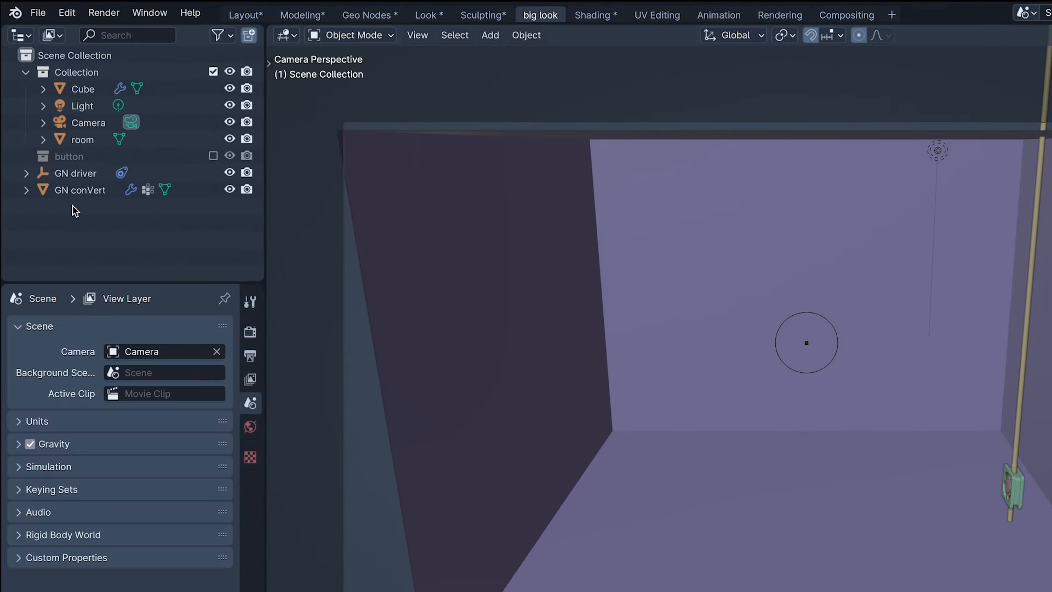
# - Point GN conVert's modifier at the Cube object and its attribute name at 'factor'
pyautogui.click(77, 190)
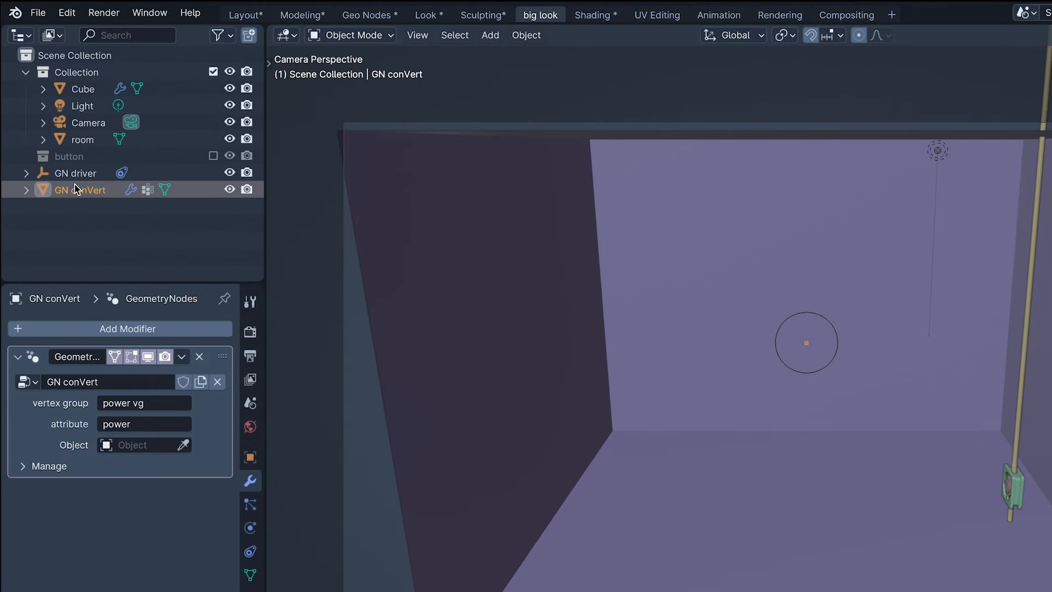
pyautogui.click(142, 444)
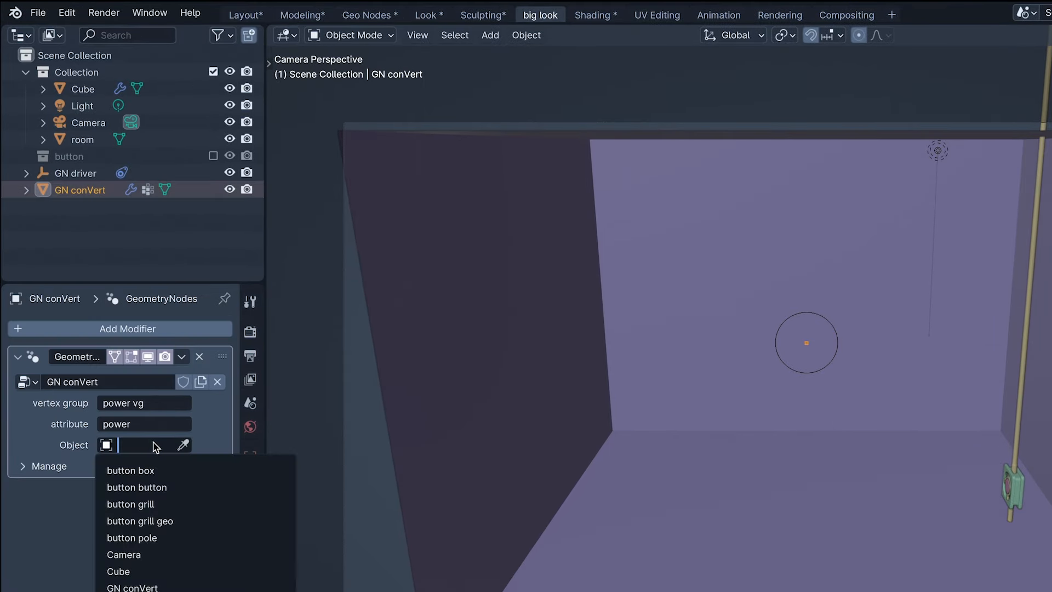
pyautogui.click(118, 571)
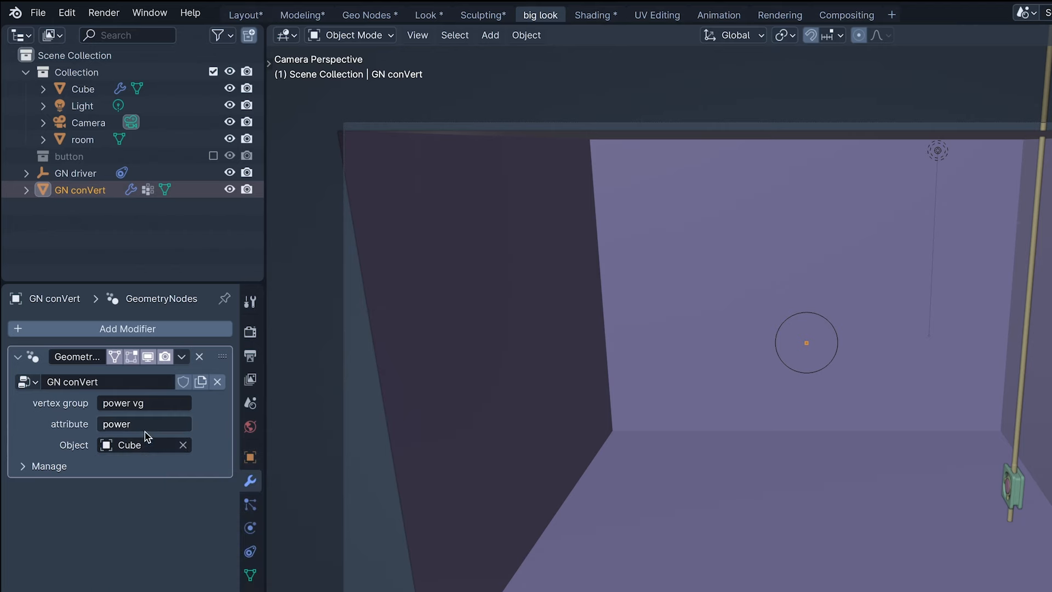
pyautogui.write('factor')
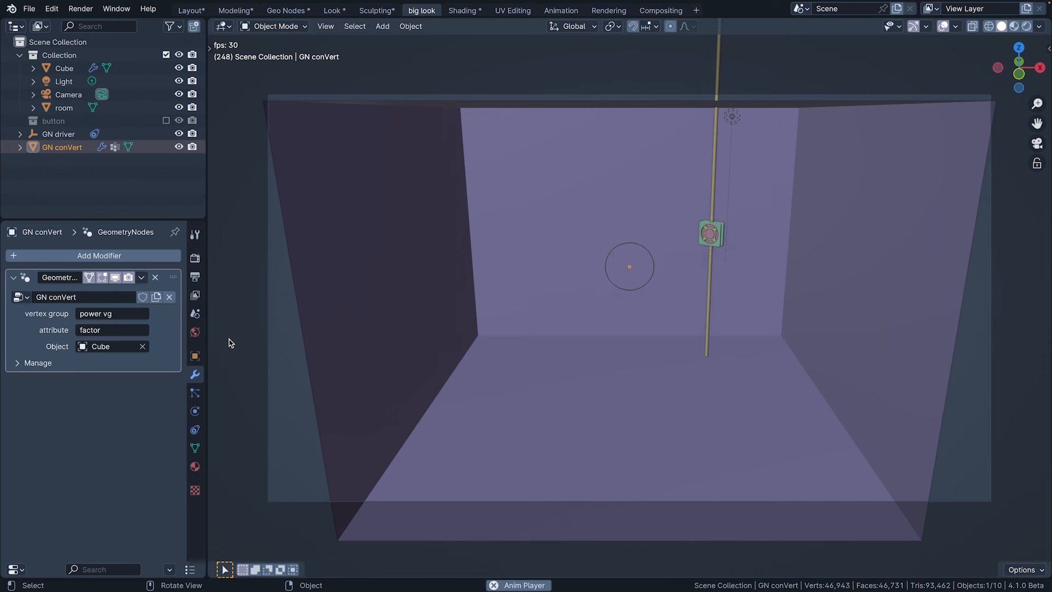
pyautogui.click(64, 81)
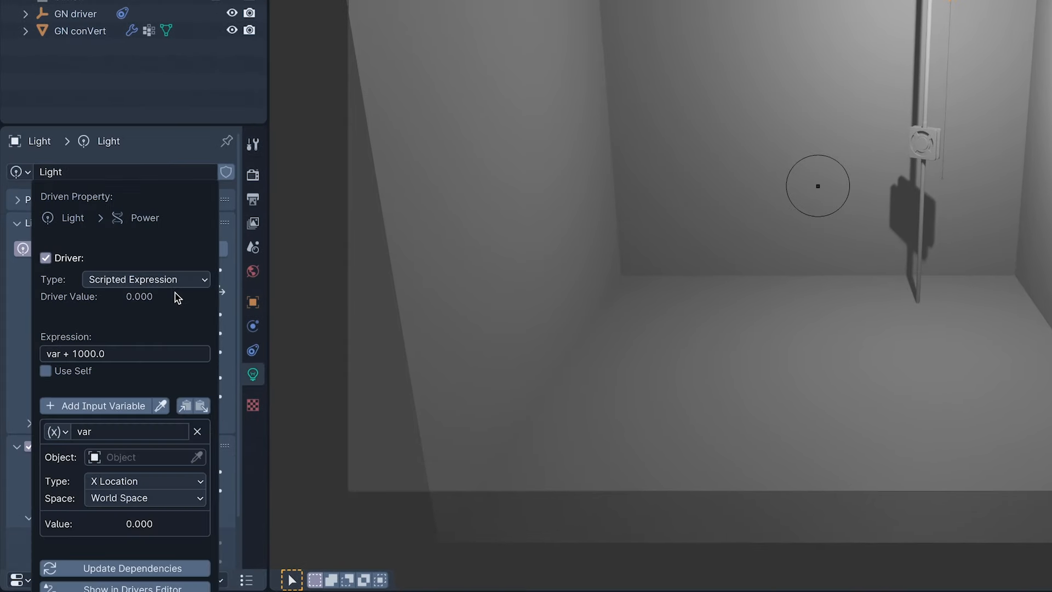
# - Set the Power driver variable's object to GN driver and play the animation to test
pyautogui.click(127, 457)
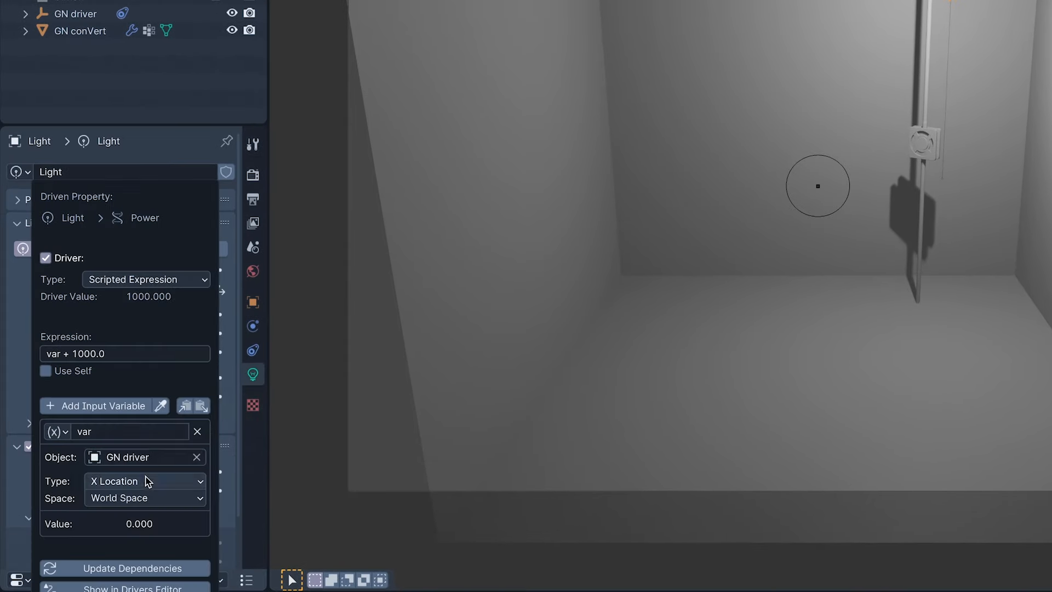
pyautogui.click(145, 481)
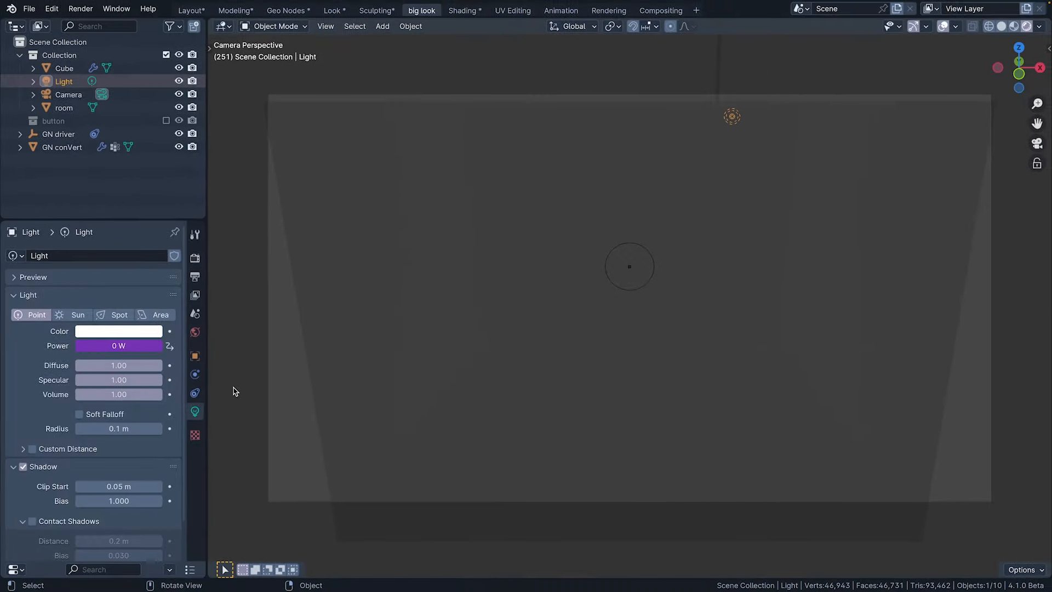
pyautogui.press('space')
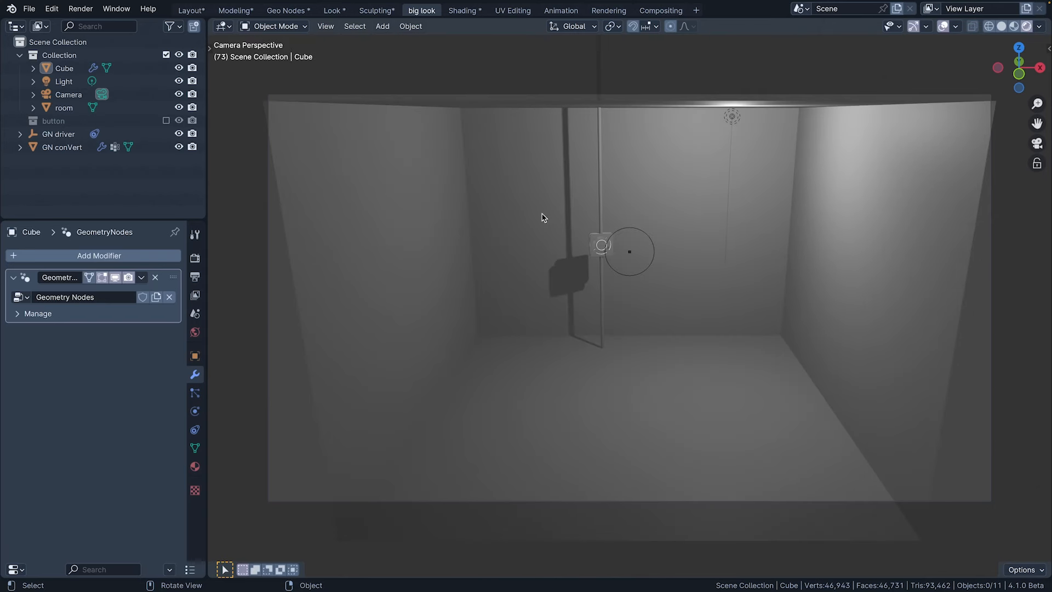
pyautogui.moveTo(757, 124)
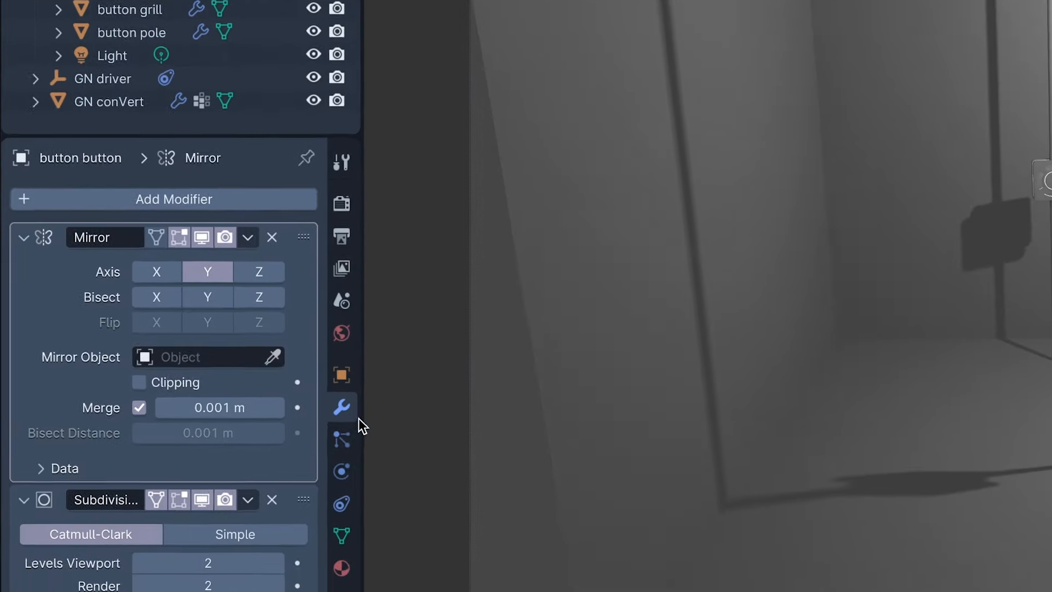
# - Set the button material's Shadow Mode to None and replay the animation
pyautogui.click(342, 405)
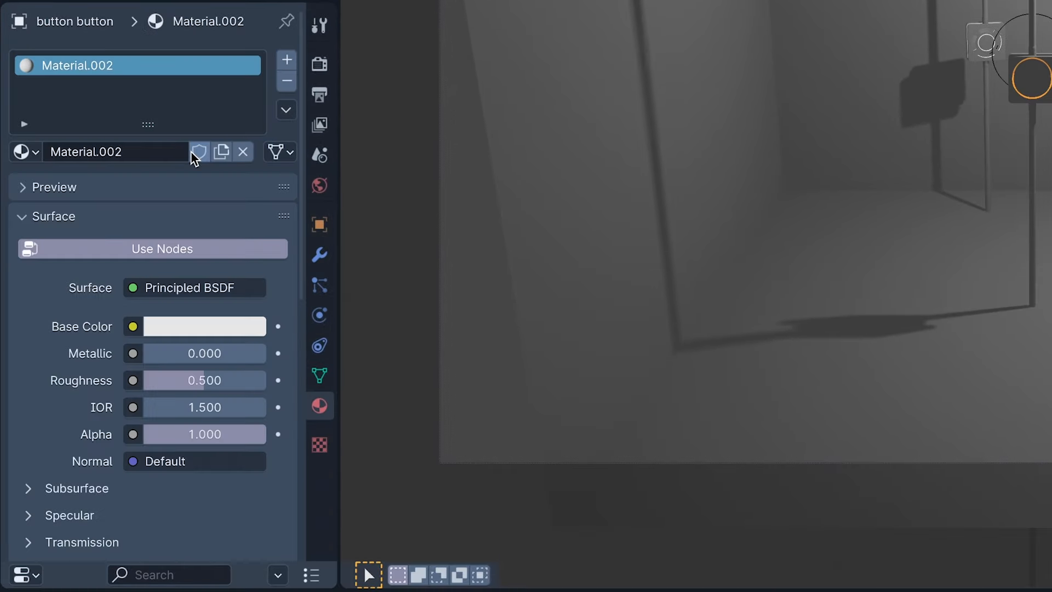
pyautogui.scroll(-3)
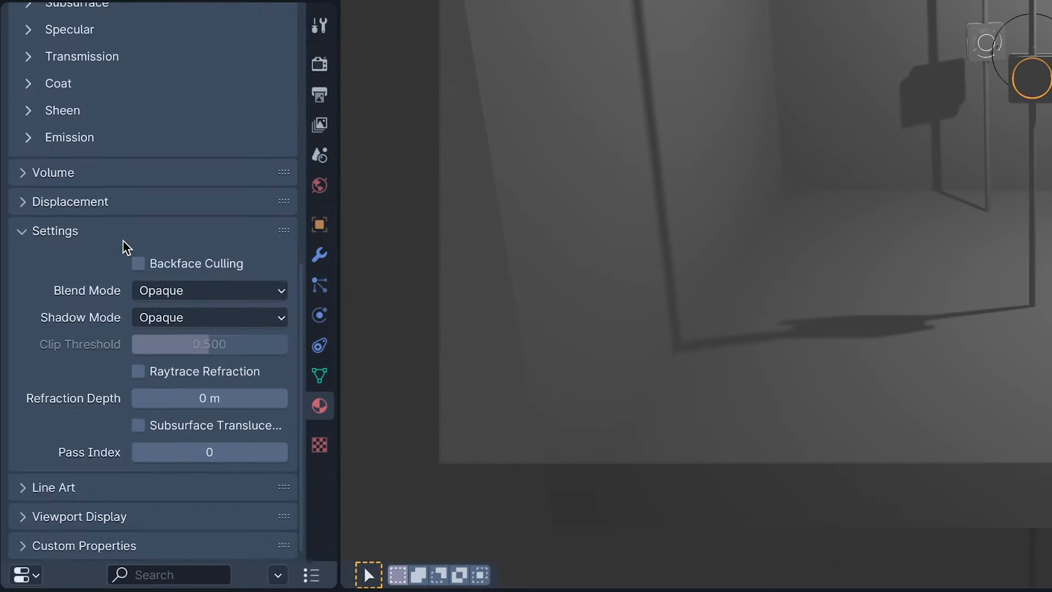
pyautogui.click(208, 317)
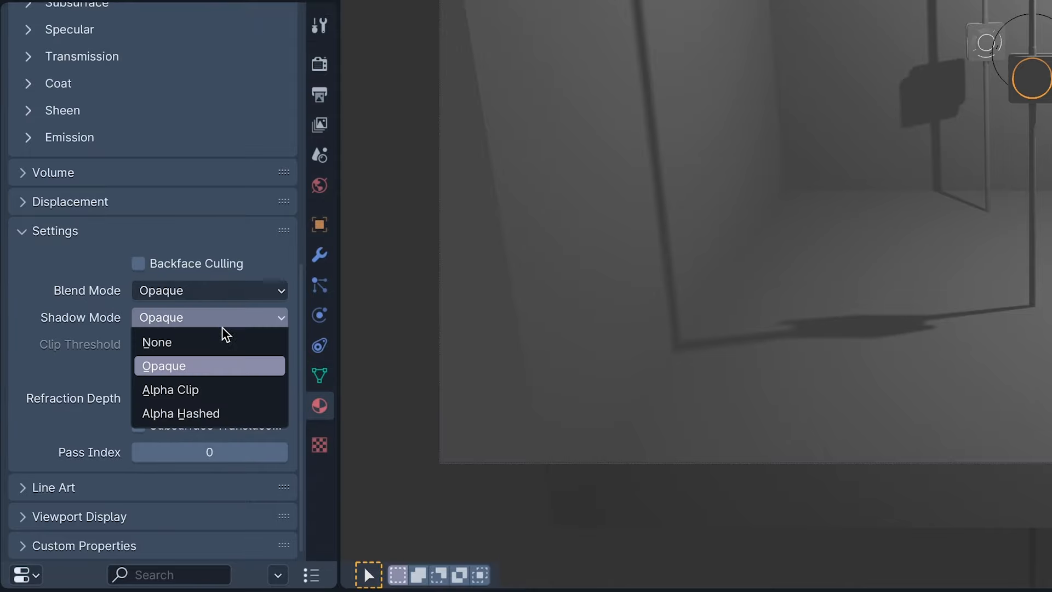
pyautogui.click(157, 342)
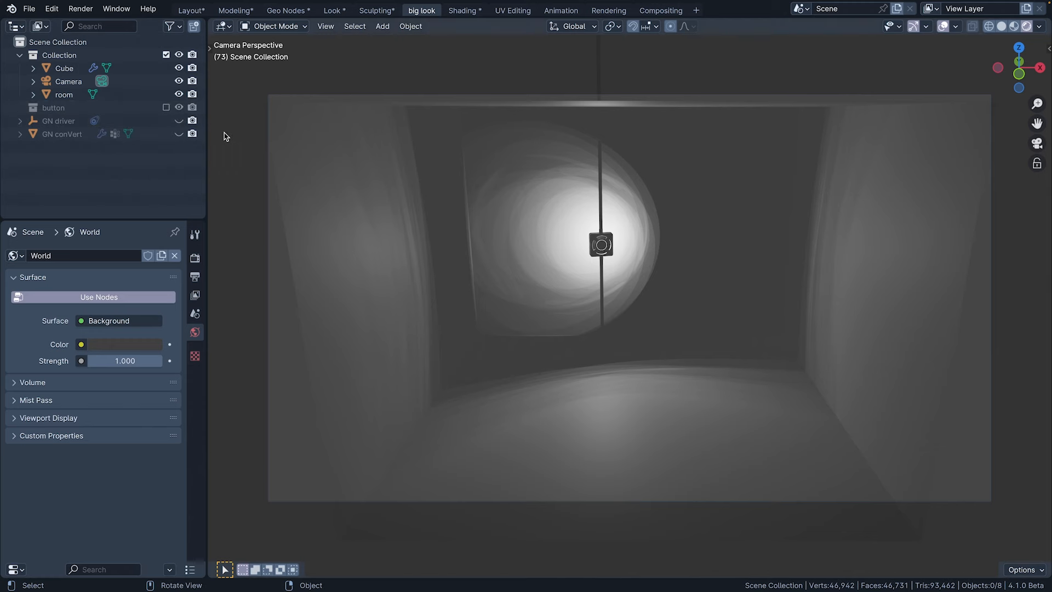
pyautogui.press('space')
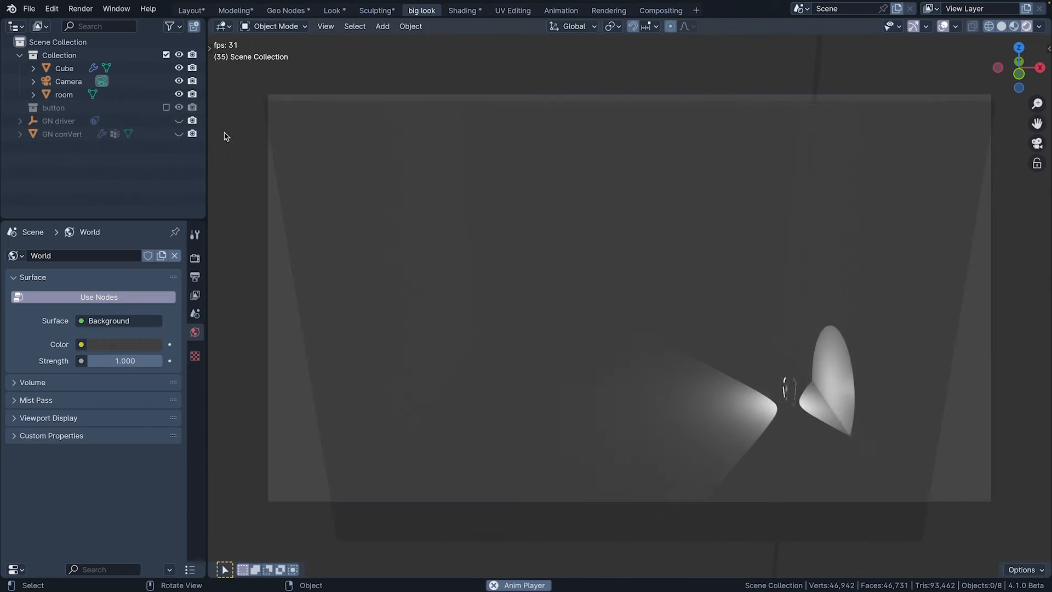